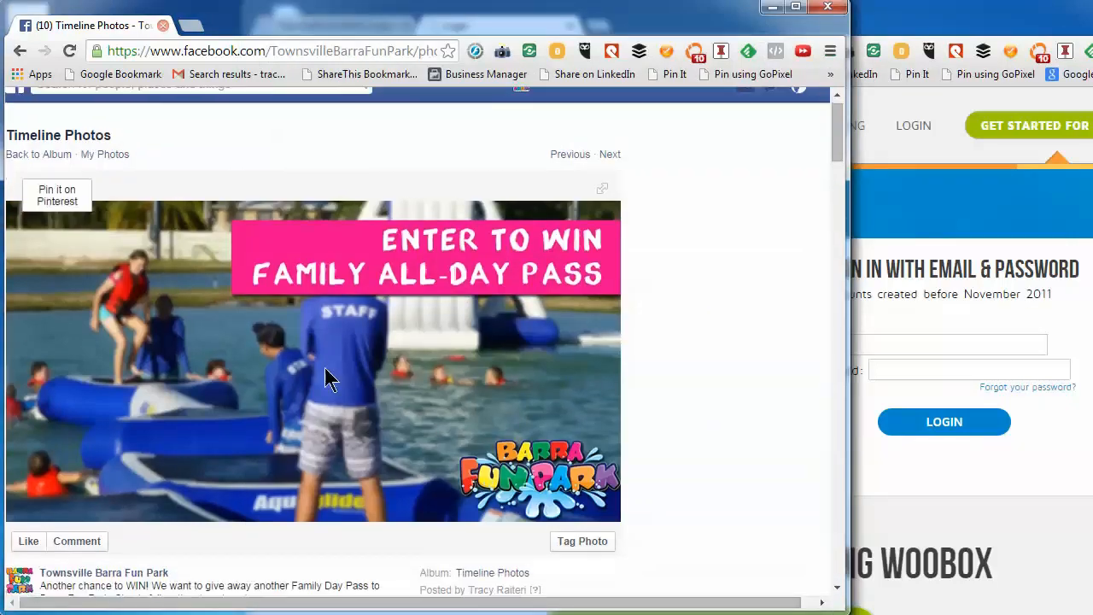
# Look over the Woobox sign-in page, then begin logging in with the Facebook account
pyautogui.scroll(3)
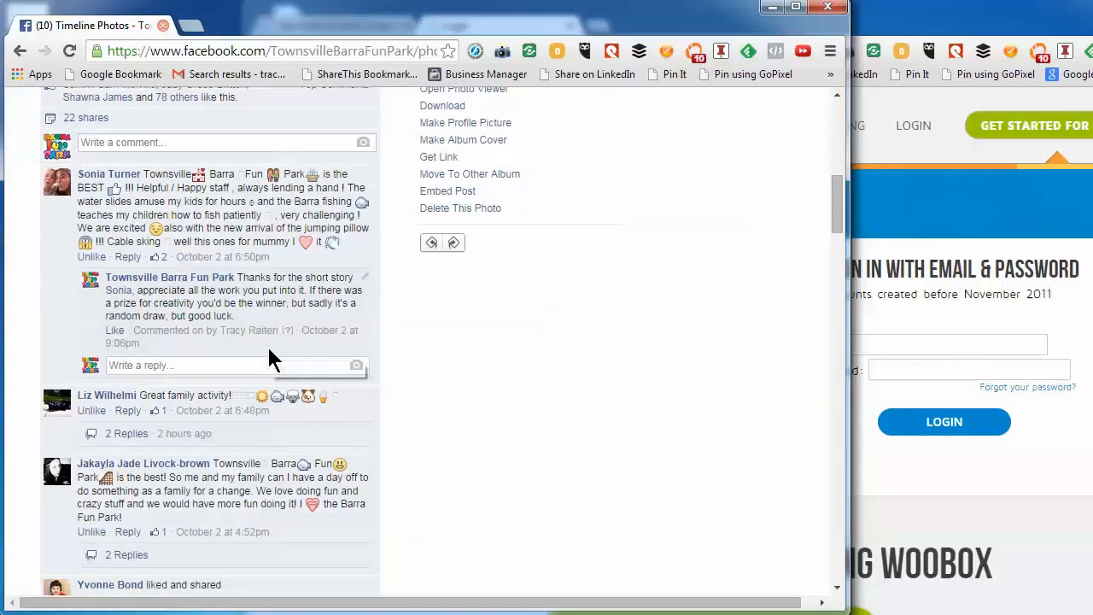
pyautogui.scroll(-3)
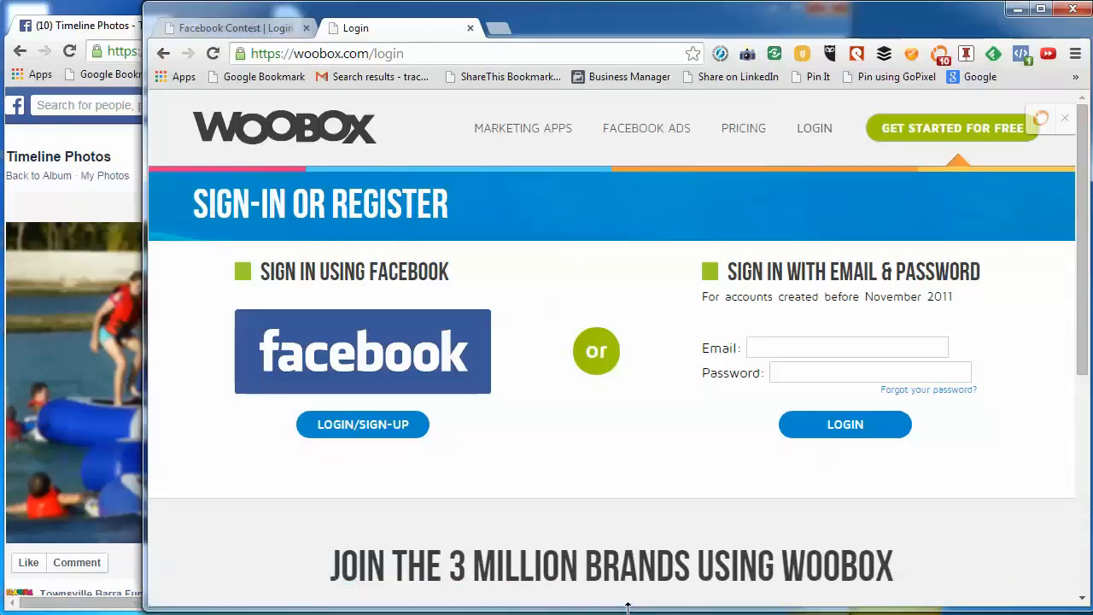
pyautogui.scroll(-3)
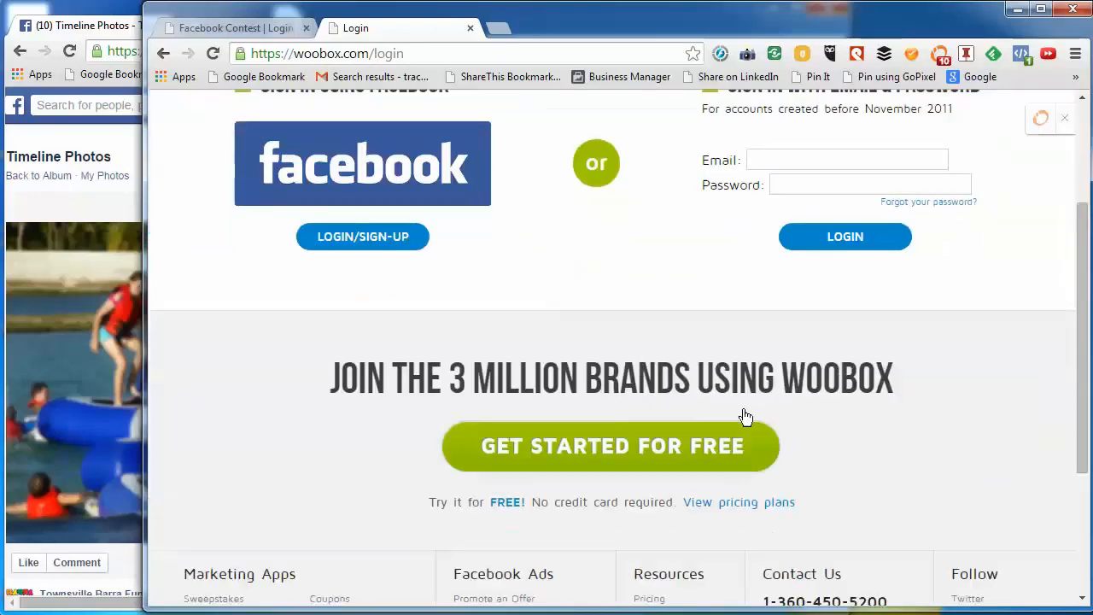
pyautogui.scroll(-3)
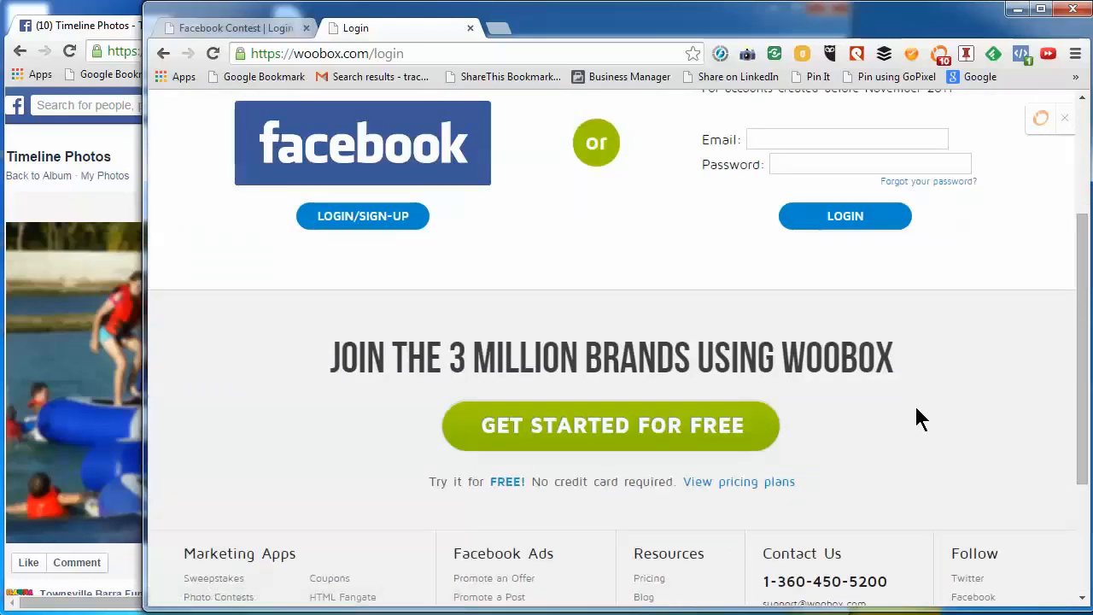
pyautogui.scroll(3)
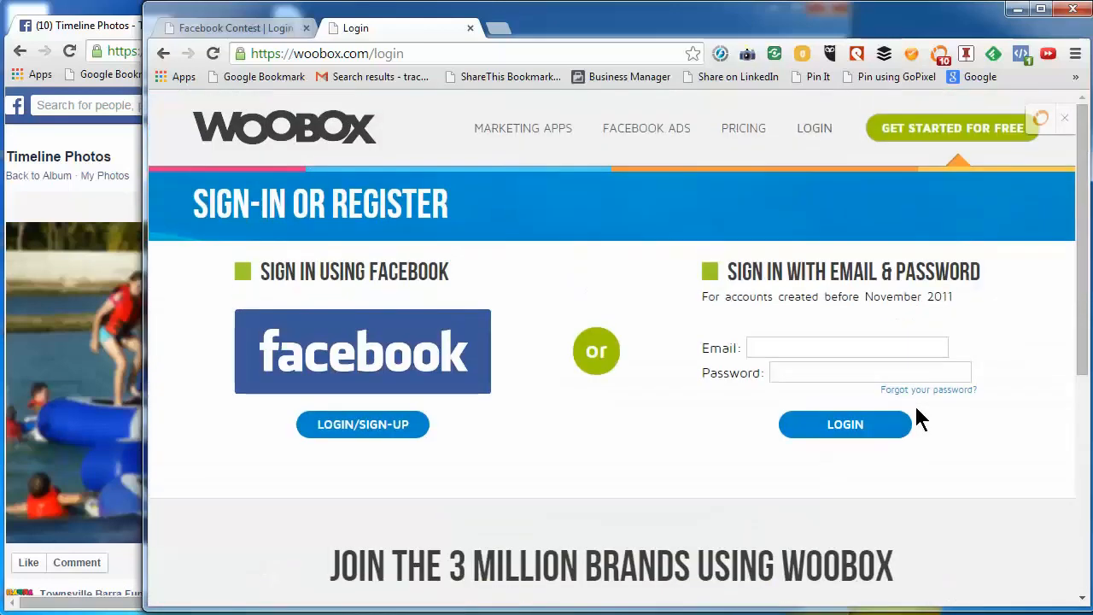
pyautogui.moveTo(555, 126)
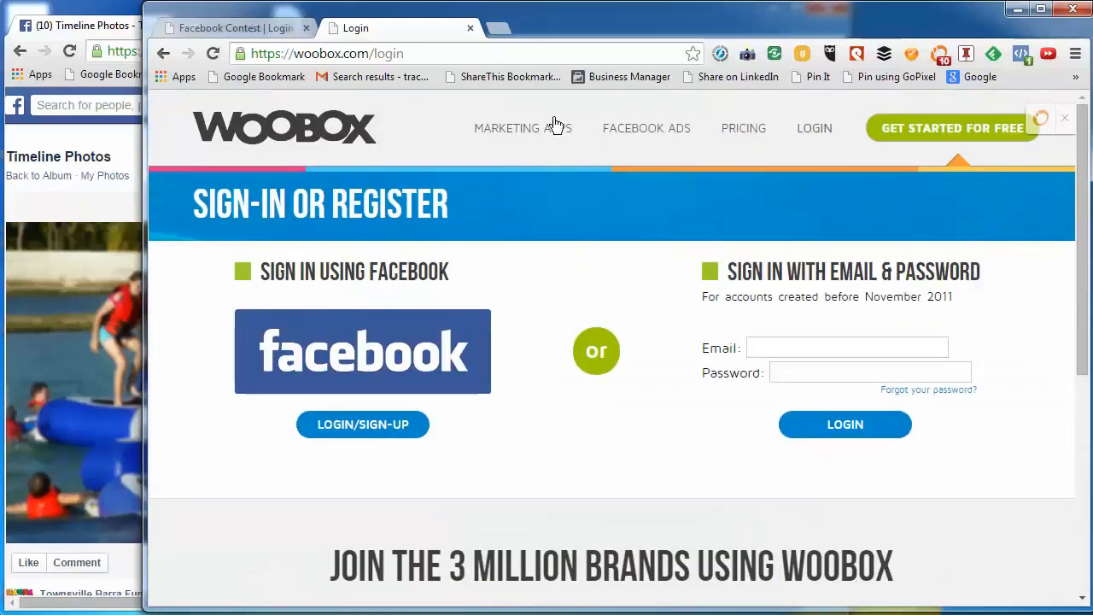
pyautogui.click(813, 128)
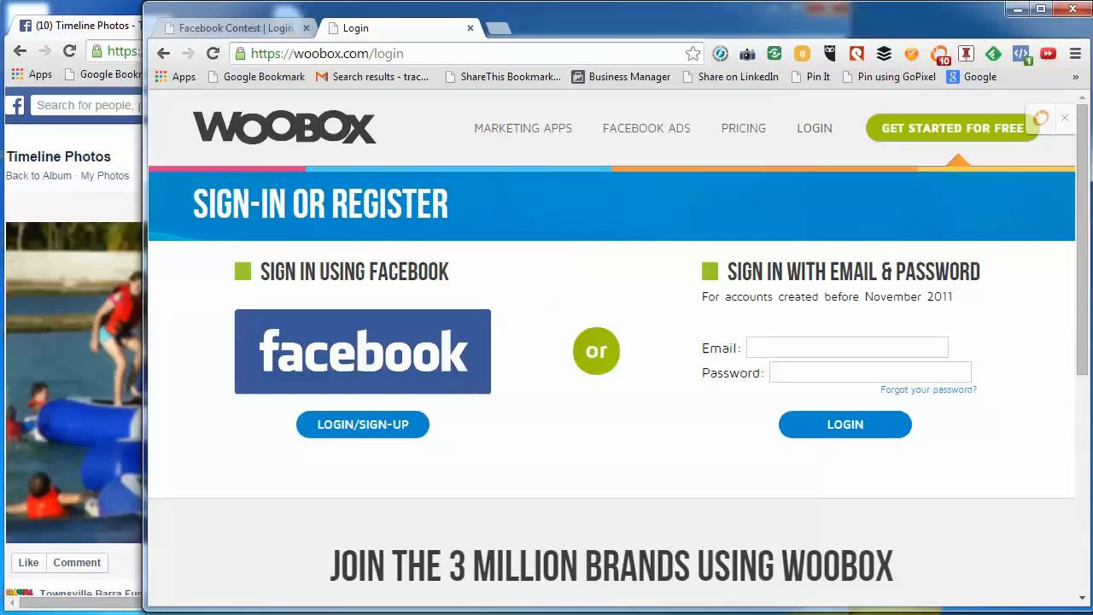
pyautogui.moveTo(359, 353)
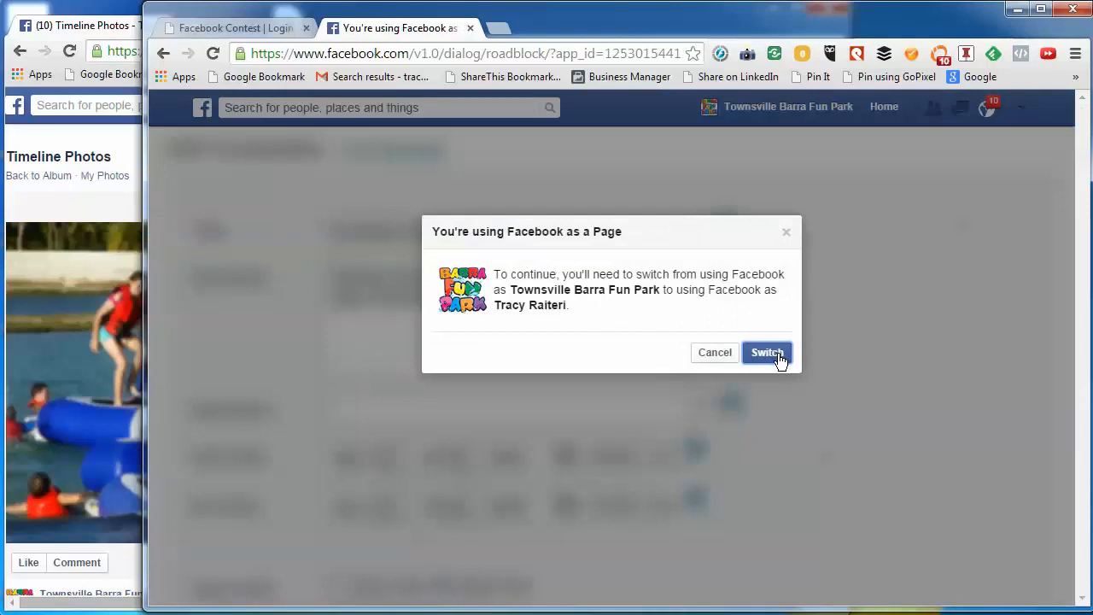
# Accept Facebook's prompt to switch from the page to the personal profile
pyautogui.click(765, 352)
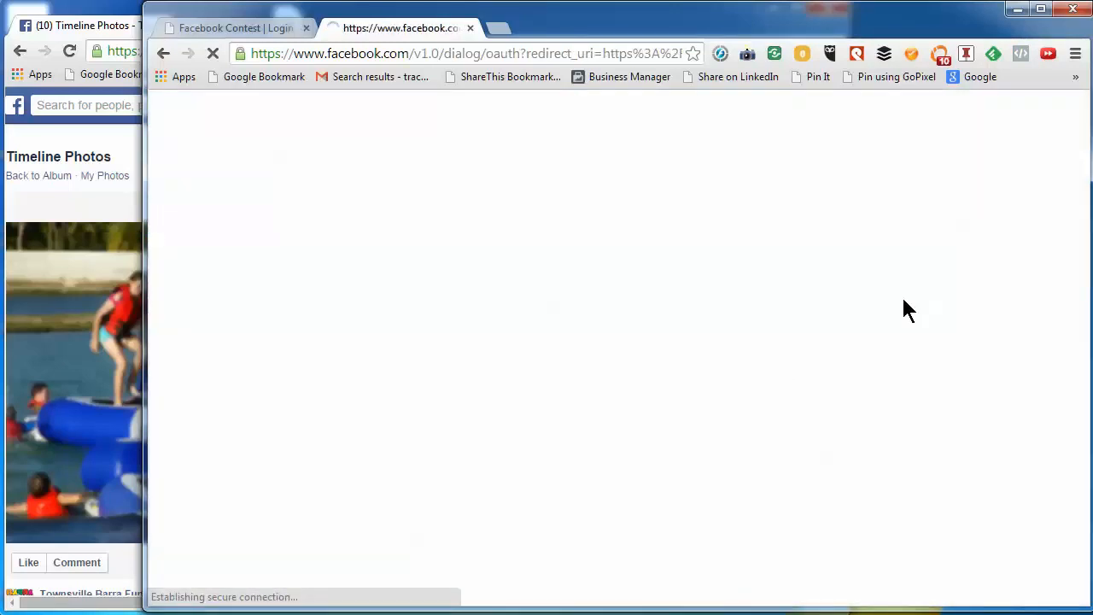
pyautogui.moveTo(803, 176)
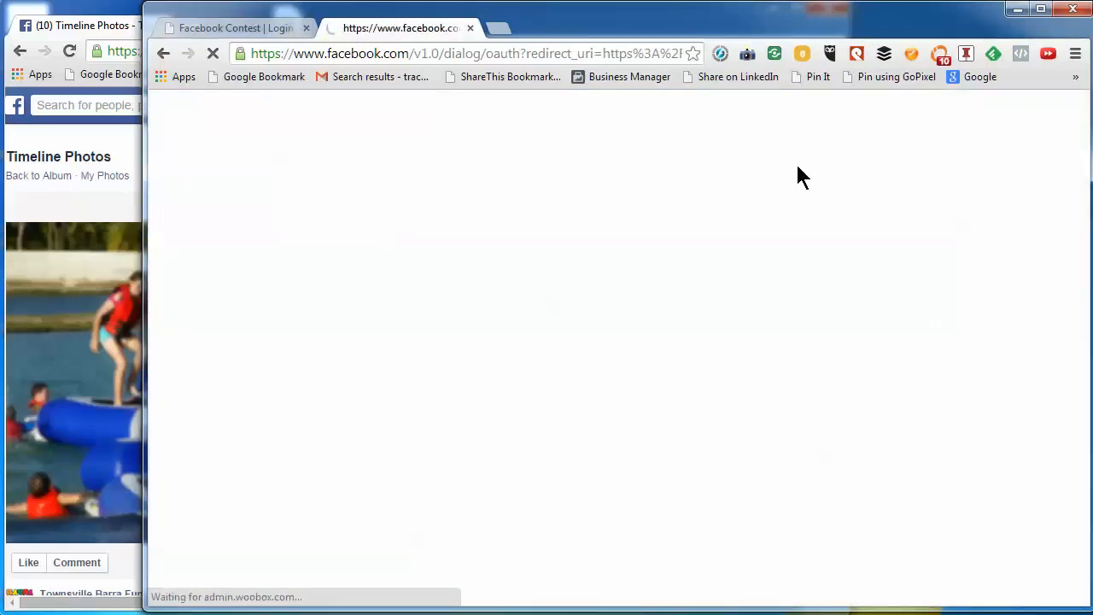
pyautogui.moveTo(577, 369)
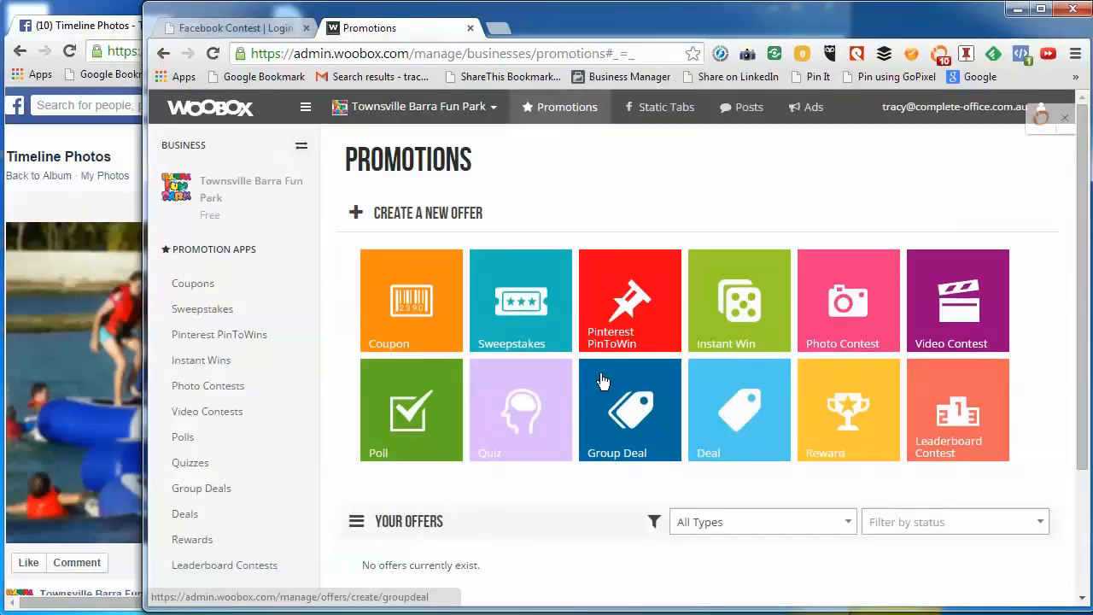
pyautogui.moveTo(772, 211)
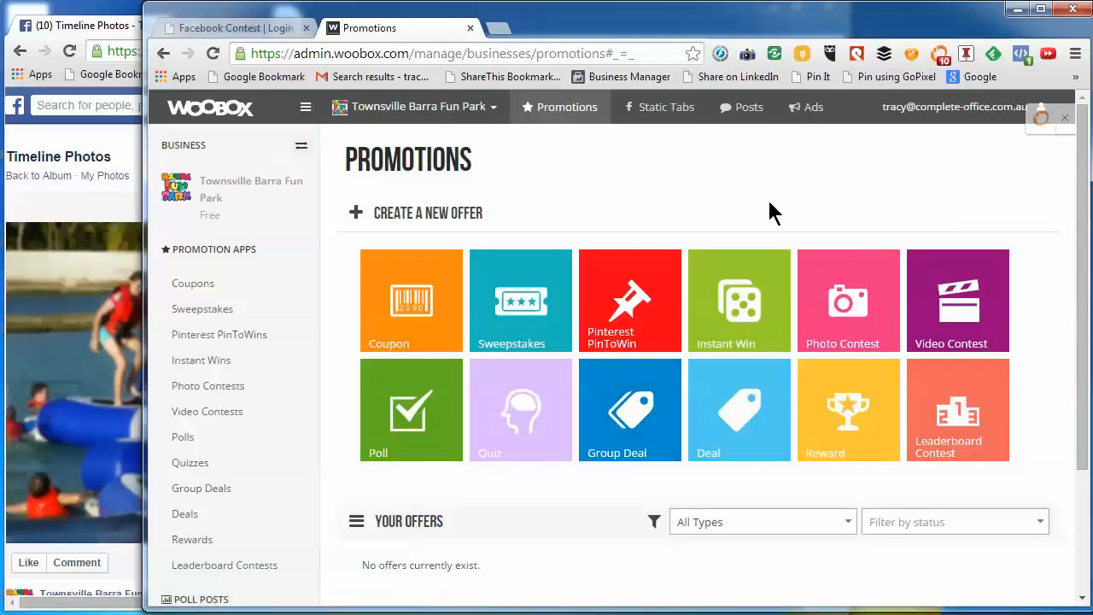
pyautogui.moveTo(748, 106)
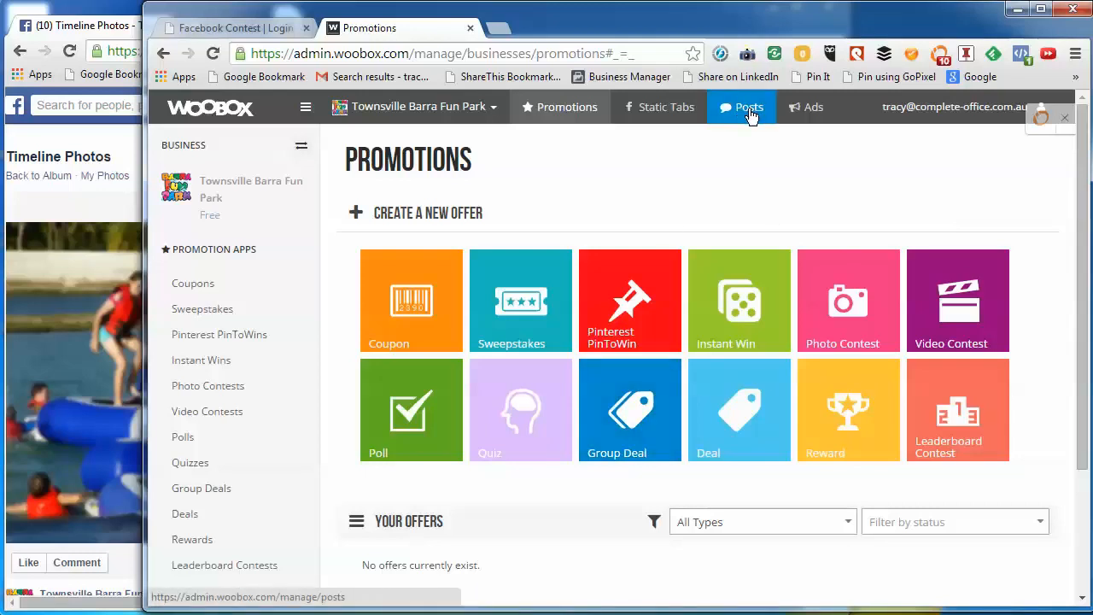
# Go to the Posts section listing the page's Facebook posts
pyautogui.click(741, 106)
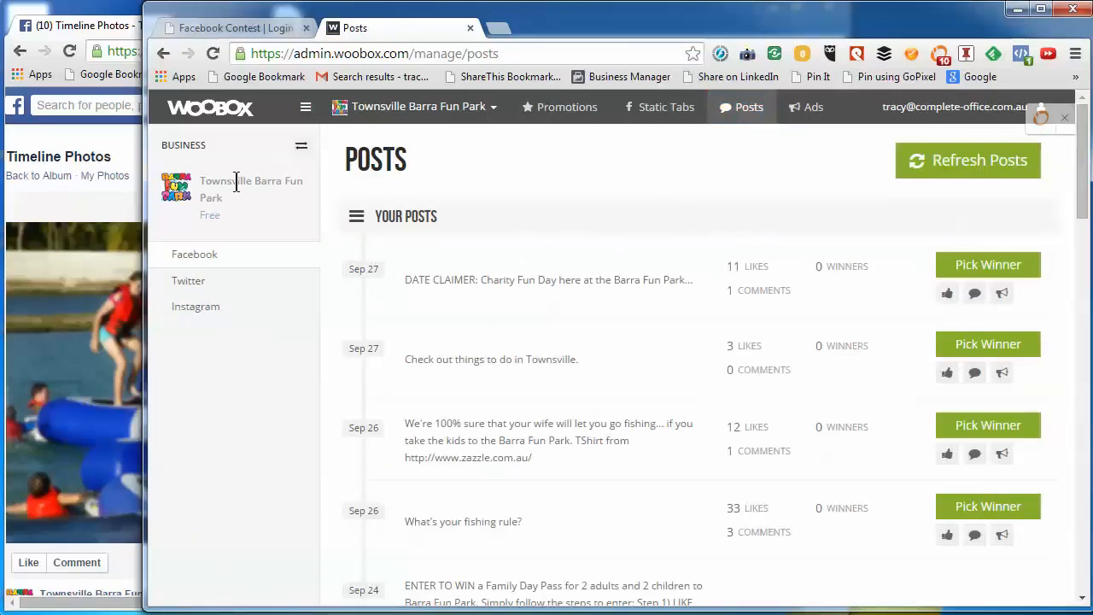
pyautogui.moveTo(181, 167)
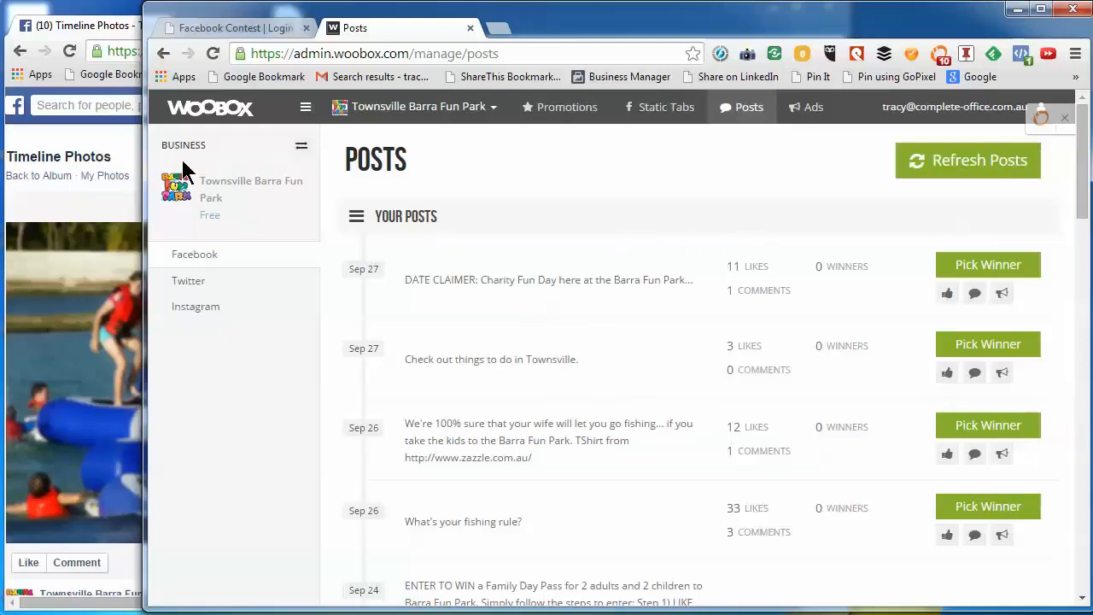
pyautogui.moveTo(205, 191)
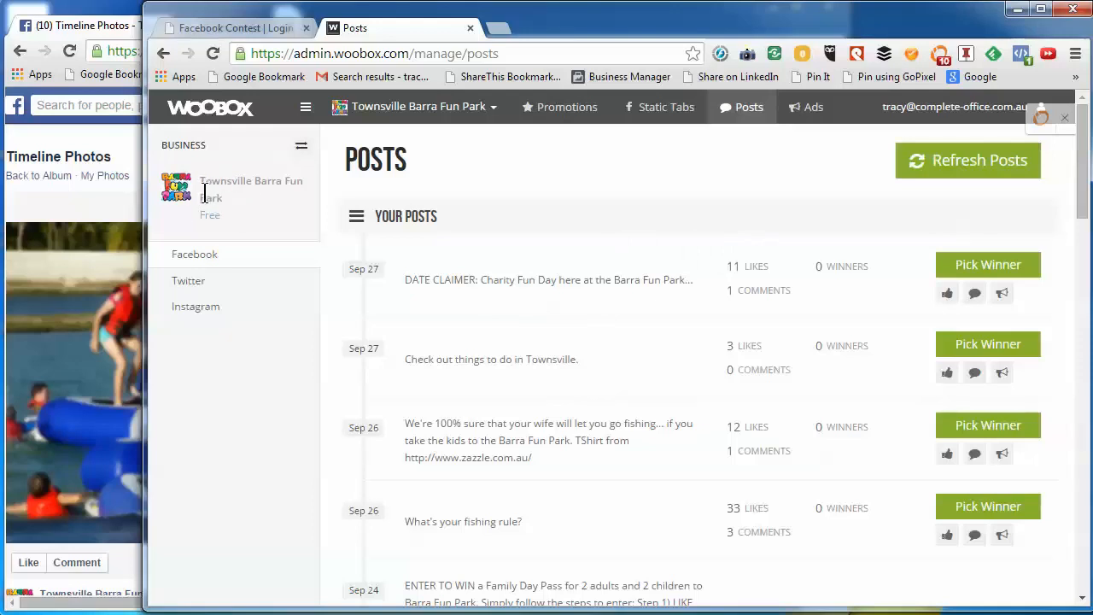
pyautogui.moveTo(716, 236)
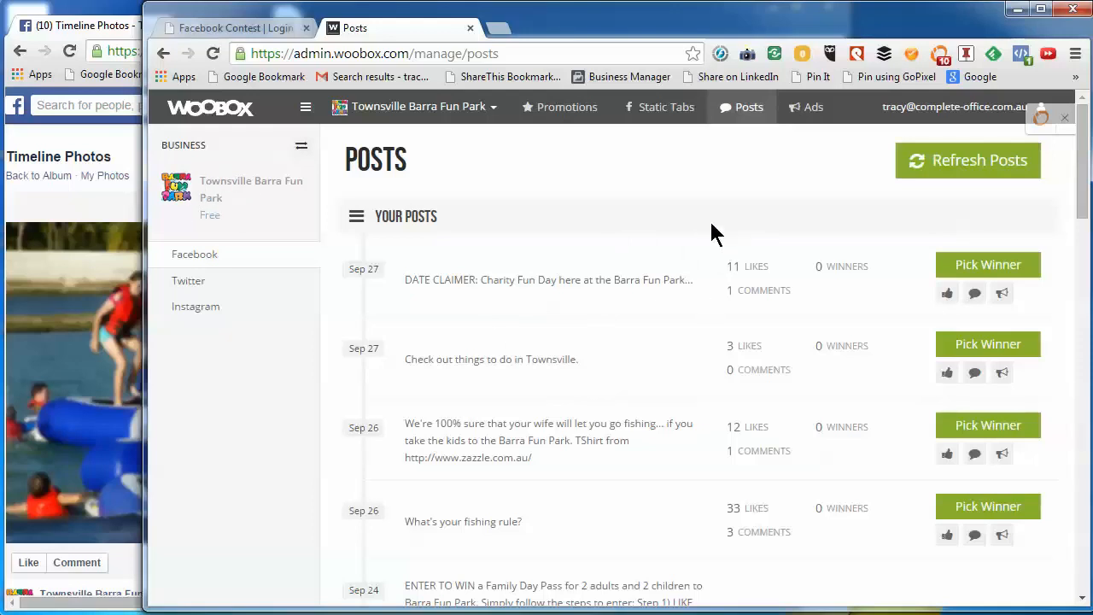
pyautogui.scroll(-3)
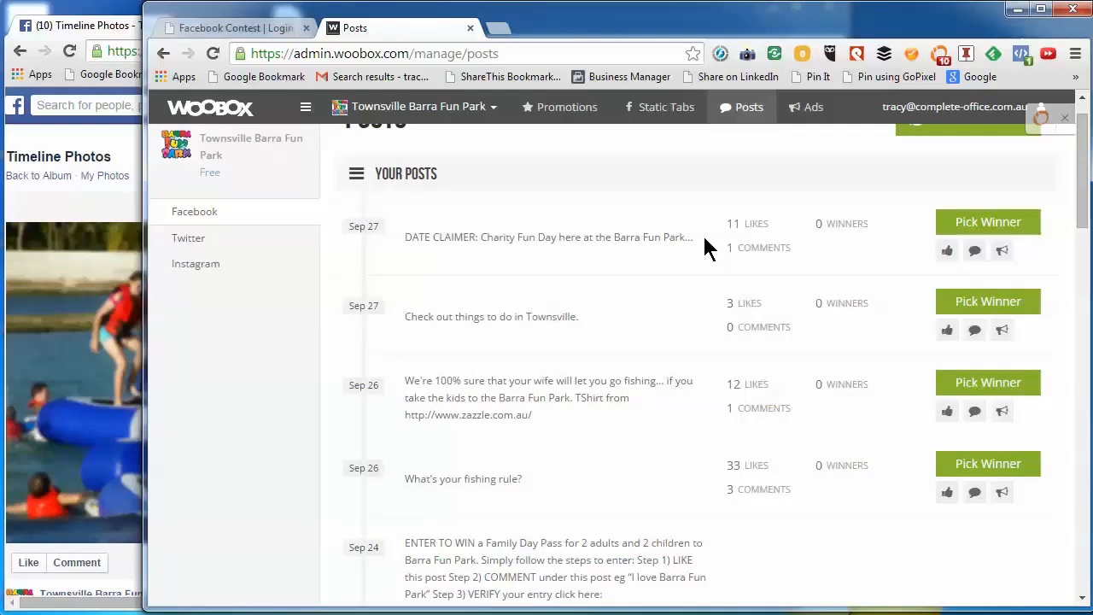
pyautogui.scroll(-3)
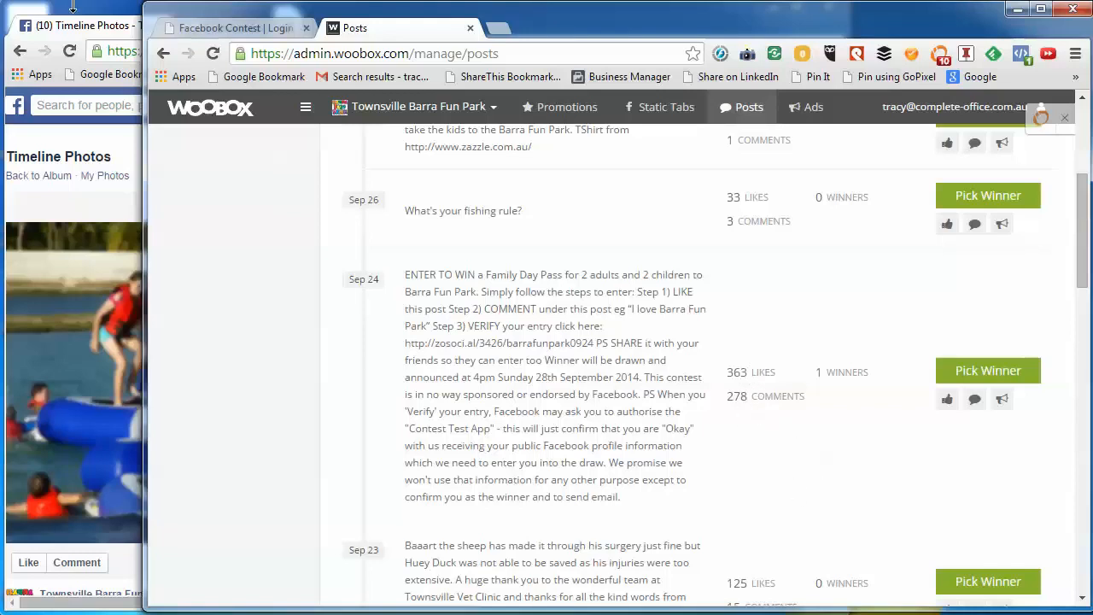
pyautogui.click(85, 26)
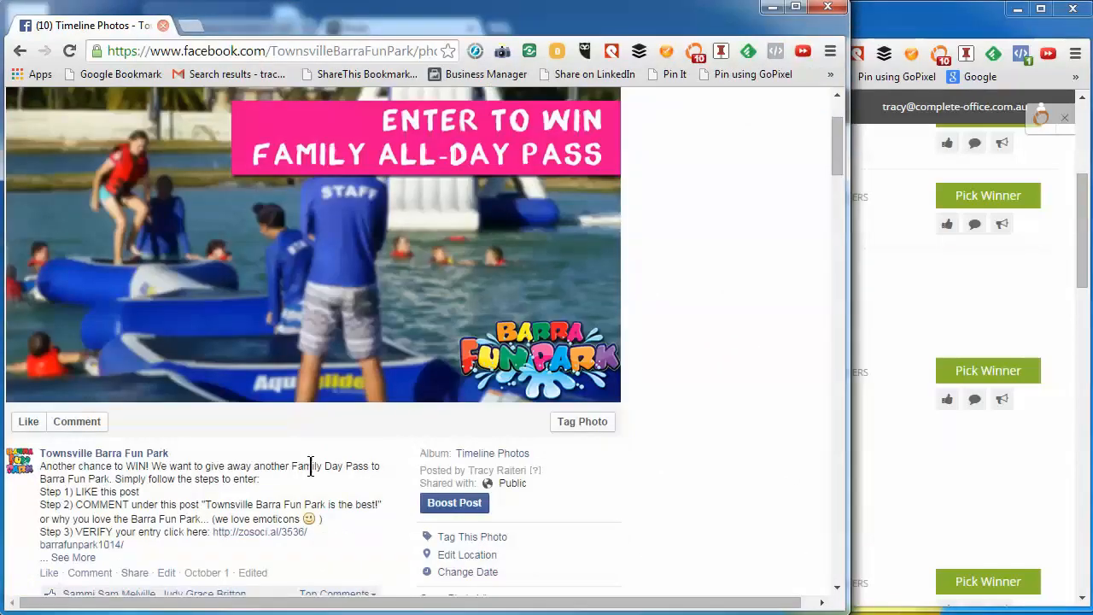
pyautogui.moveTo(1001, 38)
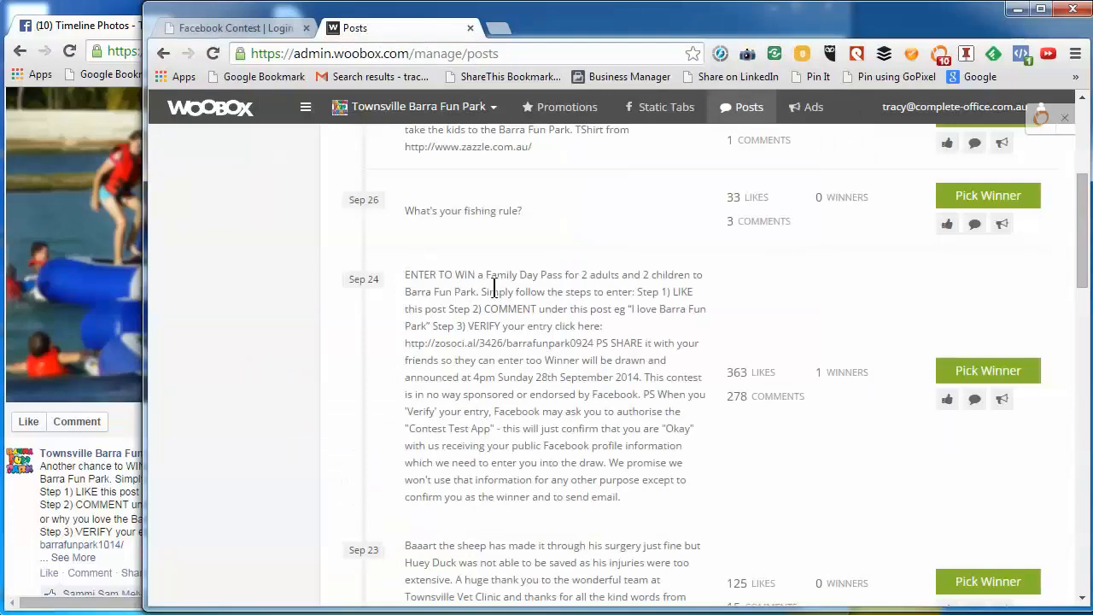
pyautogui.scroll(3)
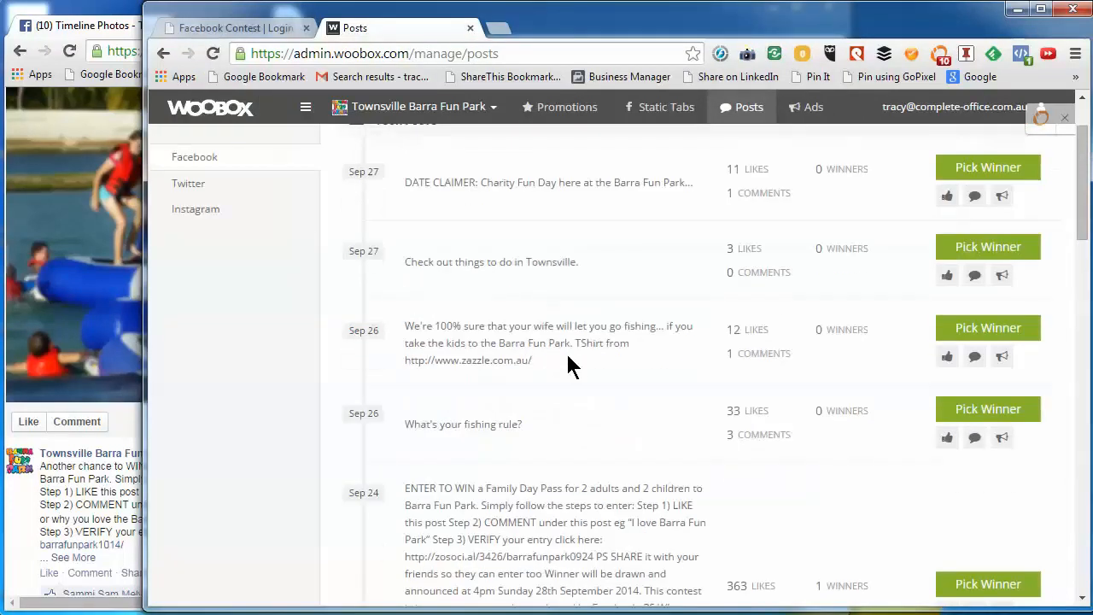
pyautogui.scroll(-3)
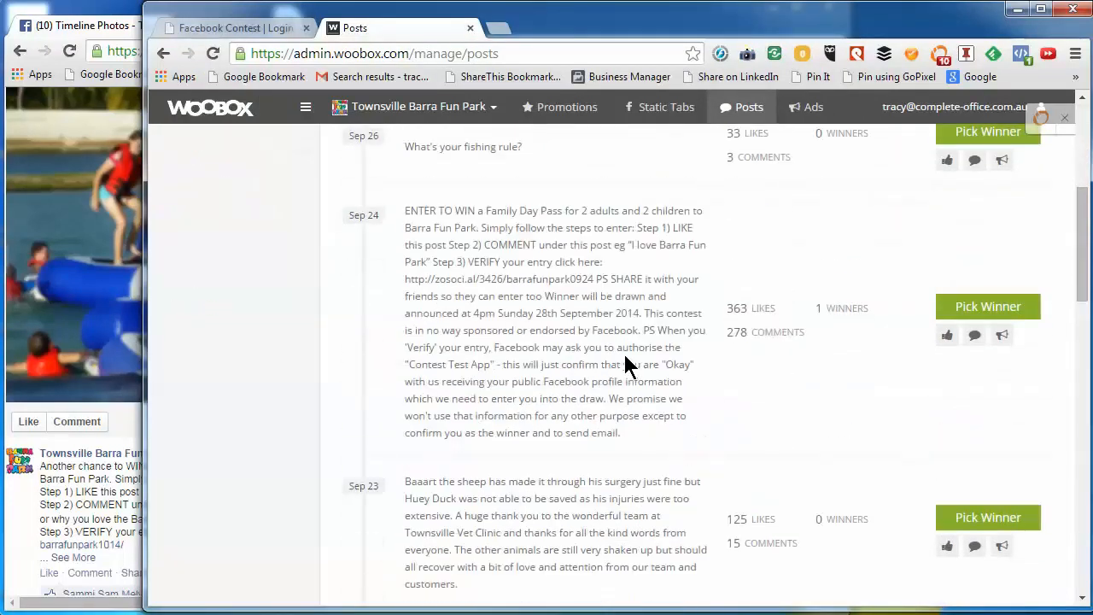
pyautogui.scroll(3)
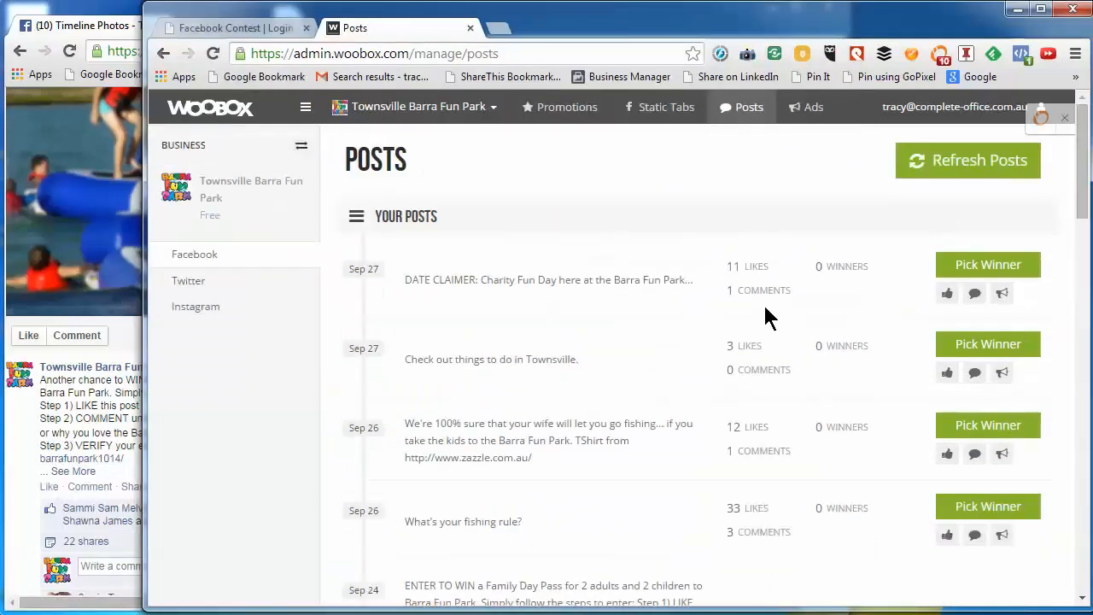
pyautogui.moveTo(929, 170)
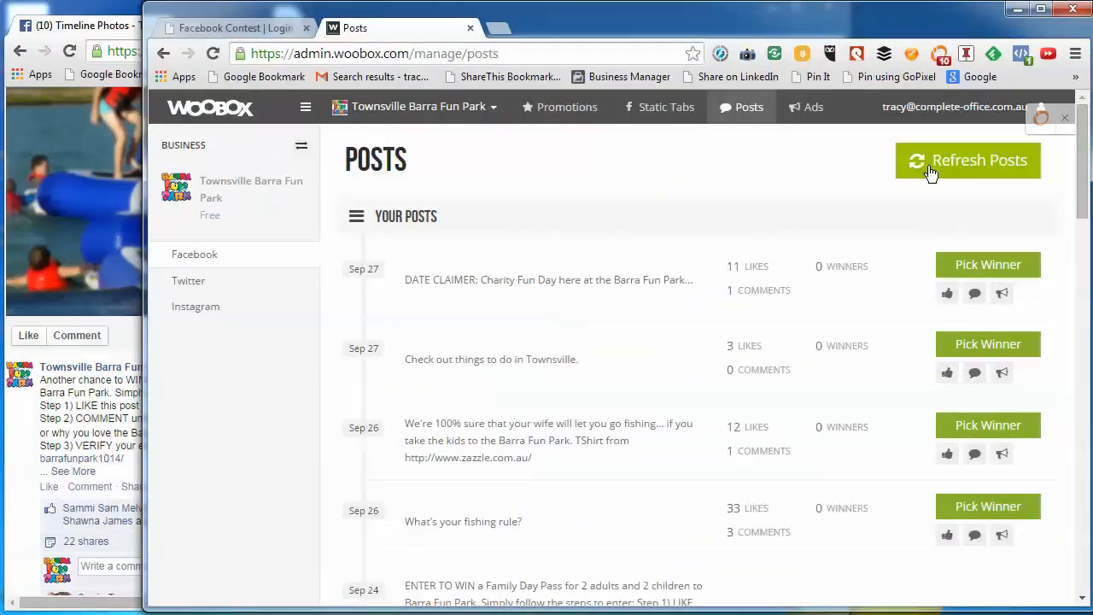
pyautogui.moveTo(362, 267)
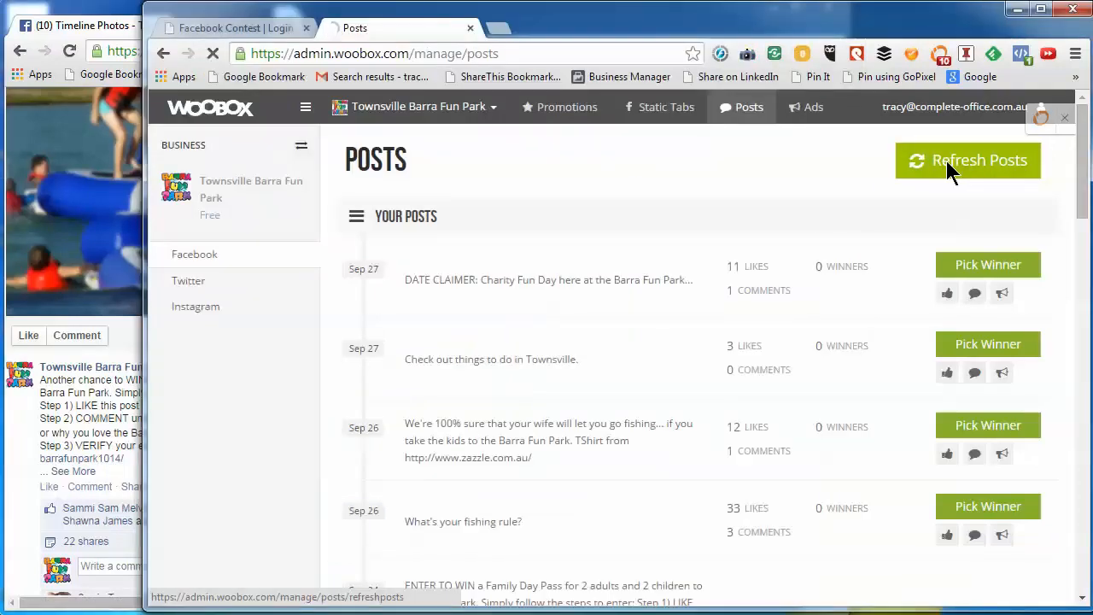
# Refresh the posts list to reload the latest posts from Facebook
pyautogui.click(967, 161)
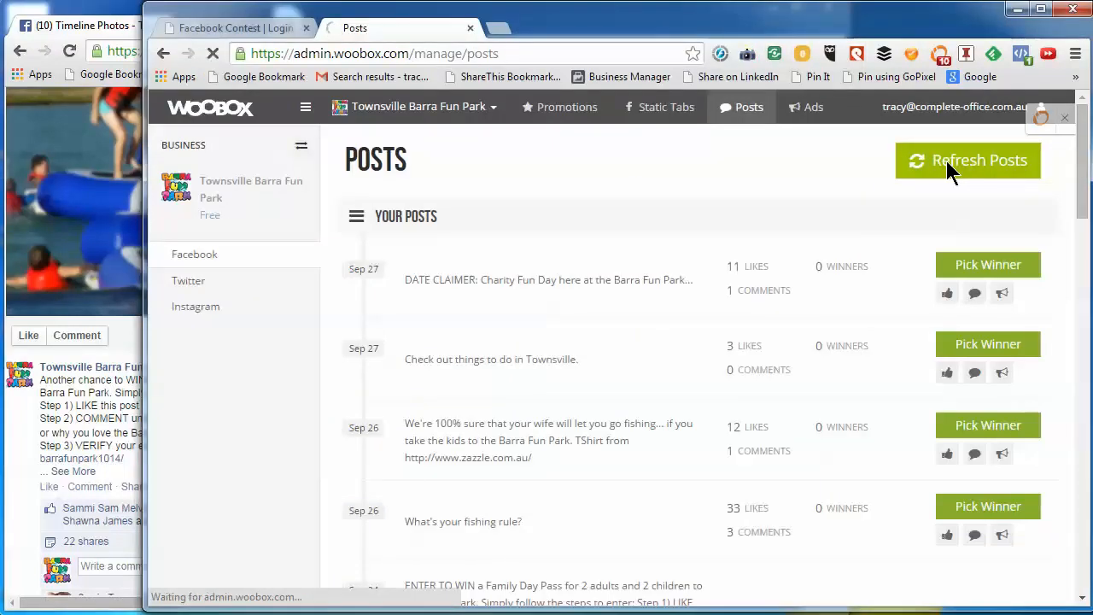
pyautogui.click(967, 160)
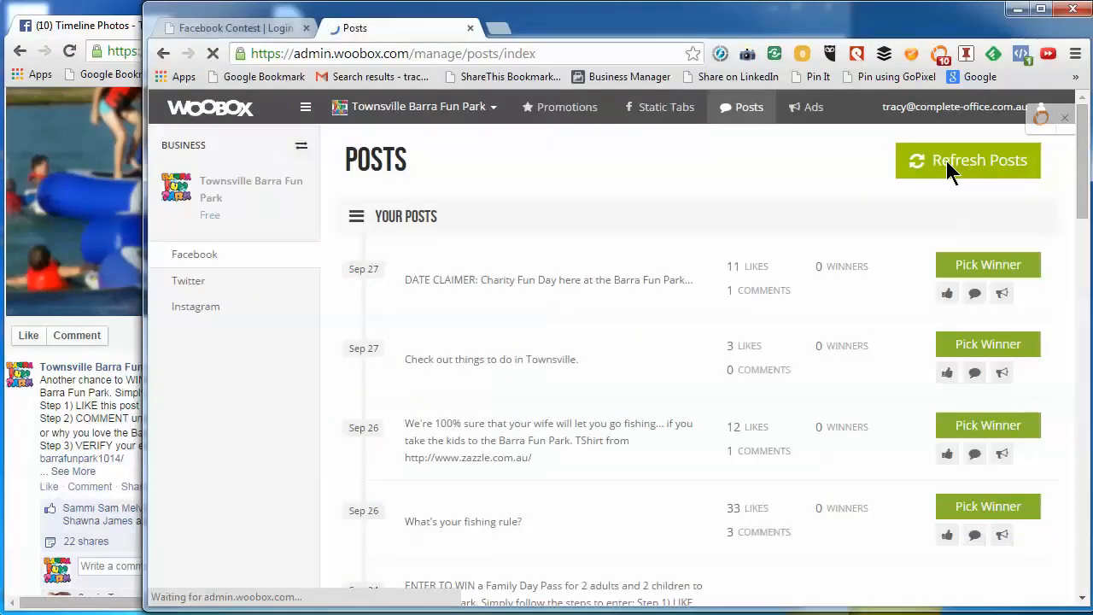
pyautogui.click(966, 160)
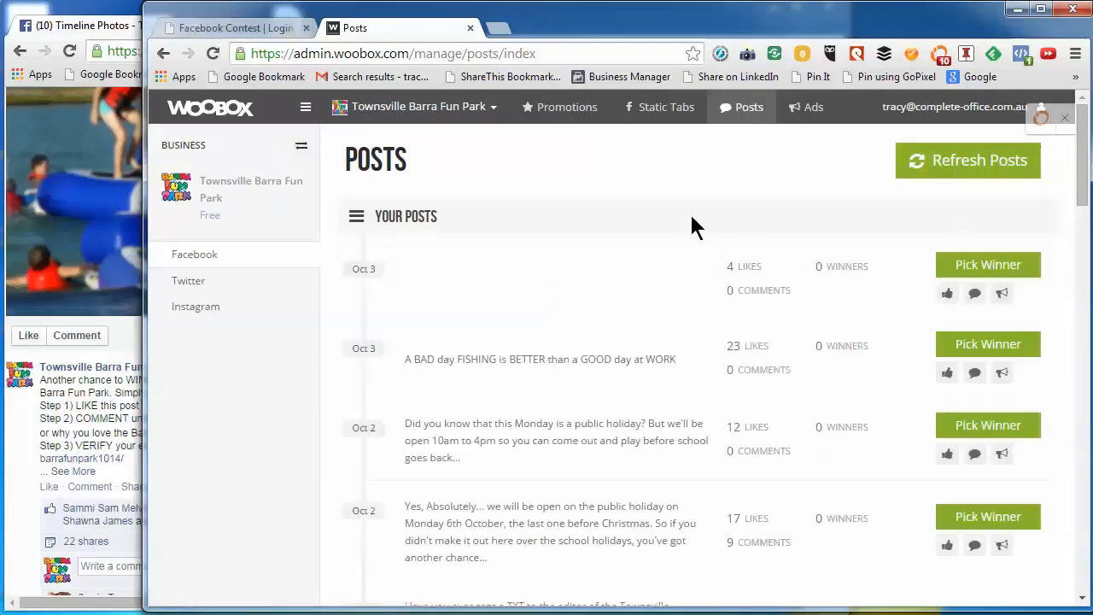
pyautogui.scroll(-3)
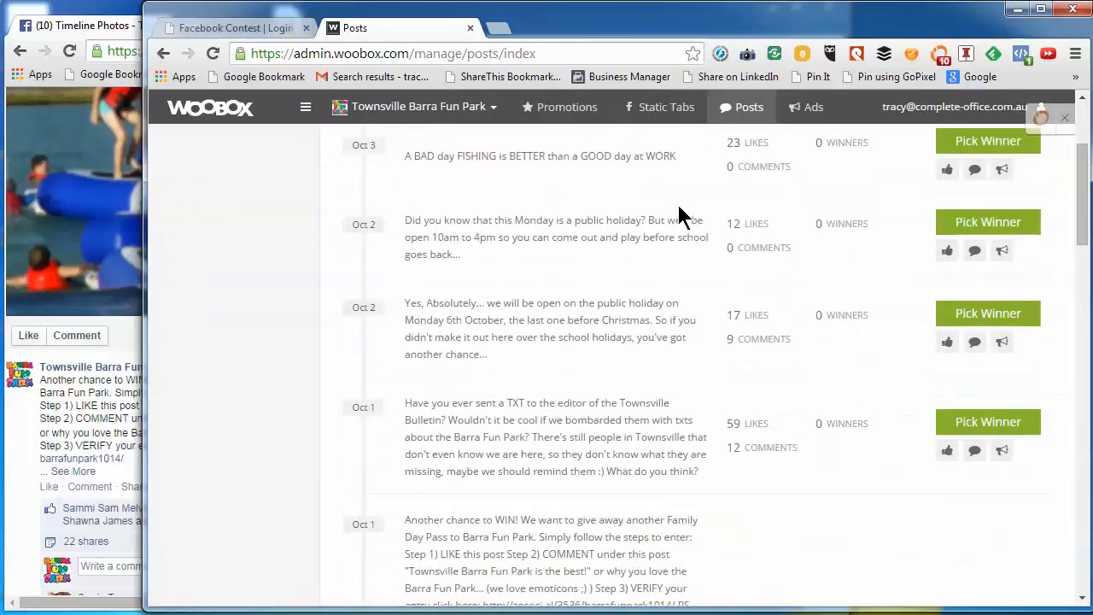
pyautogui.scroll(-3)
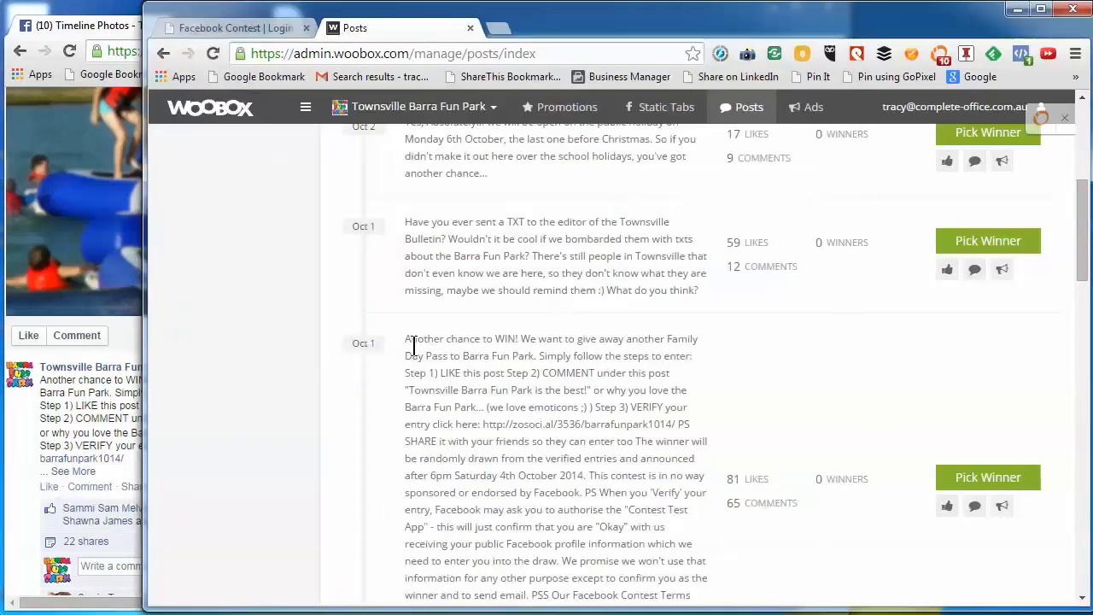
pyautogui.moveTo(358, 344)
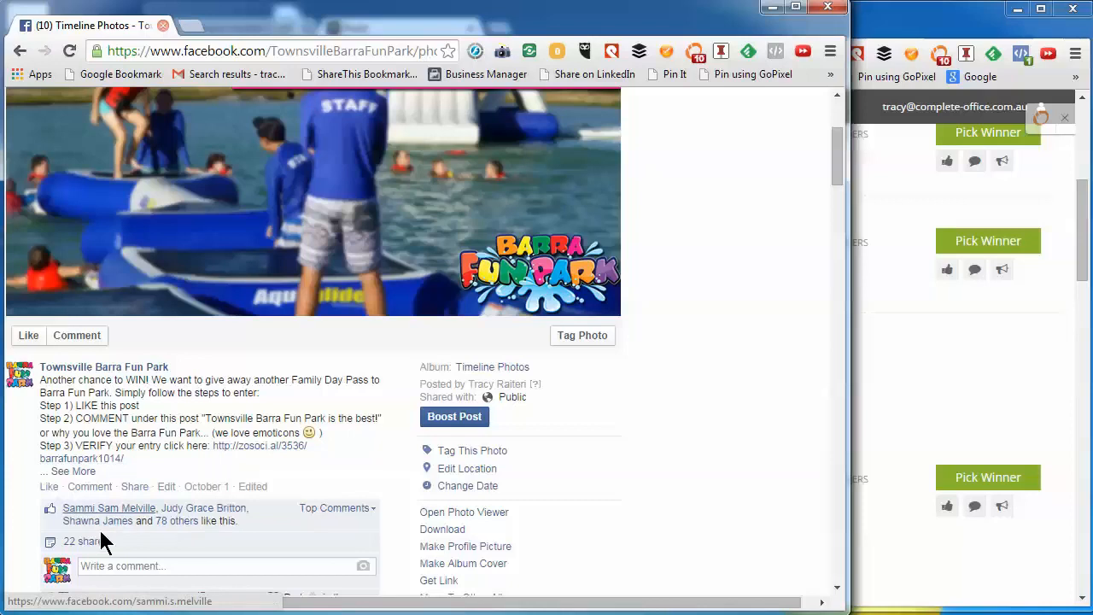
pyautogui.click(401, 28)
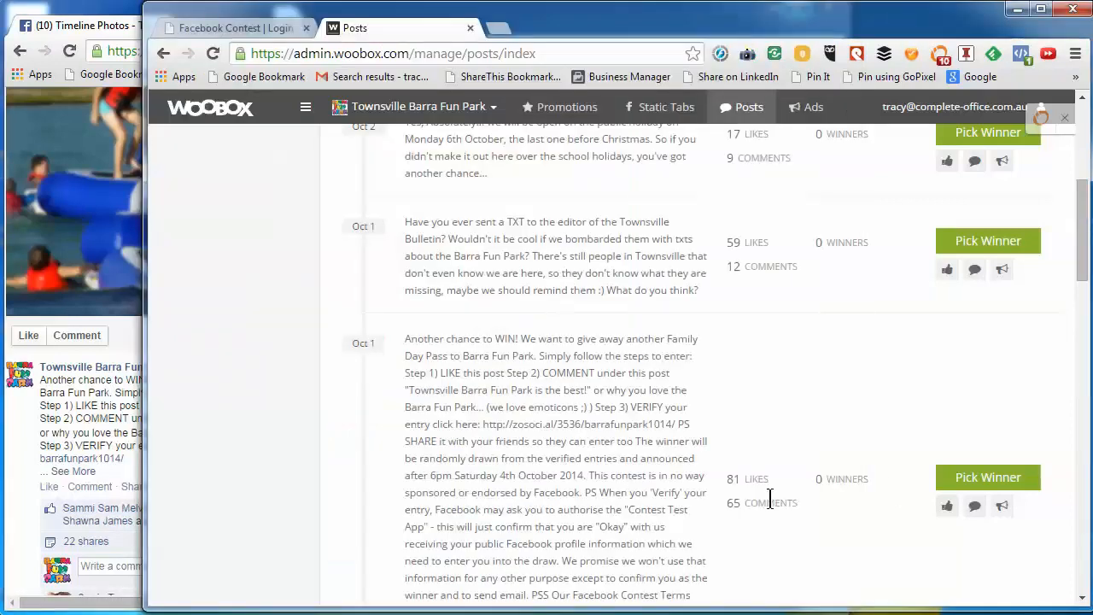
pyautogui.moveTo(485, 424)
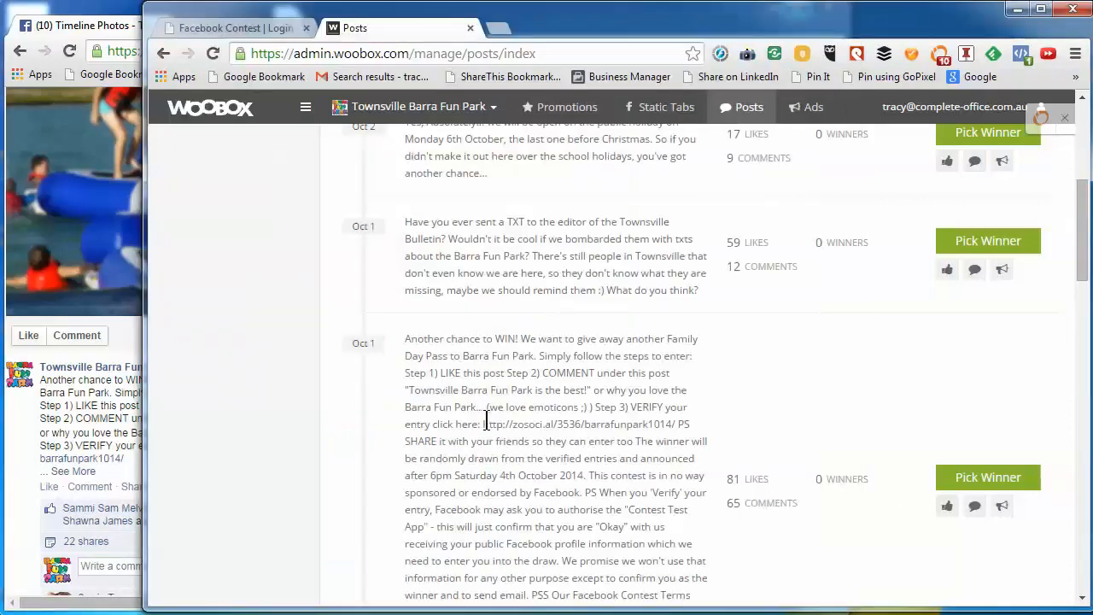
# Locate the October 1 Family Day Pass contest post and start picking its winner
pyautogui.scroll(-3)
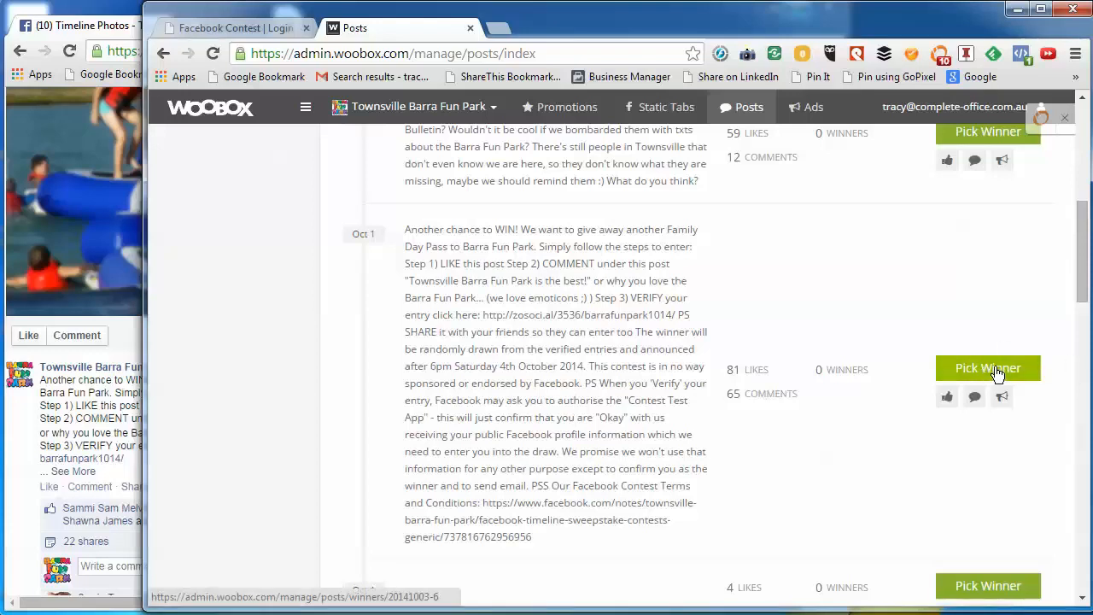
pyautogui.click(987, 369)
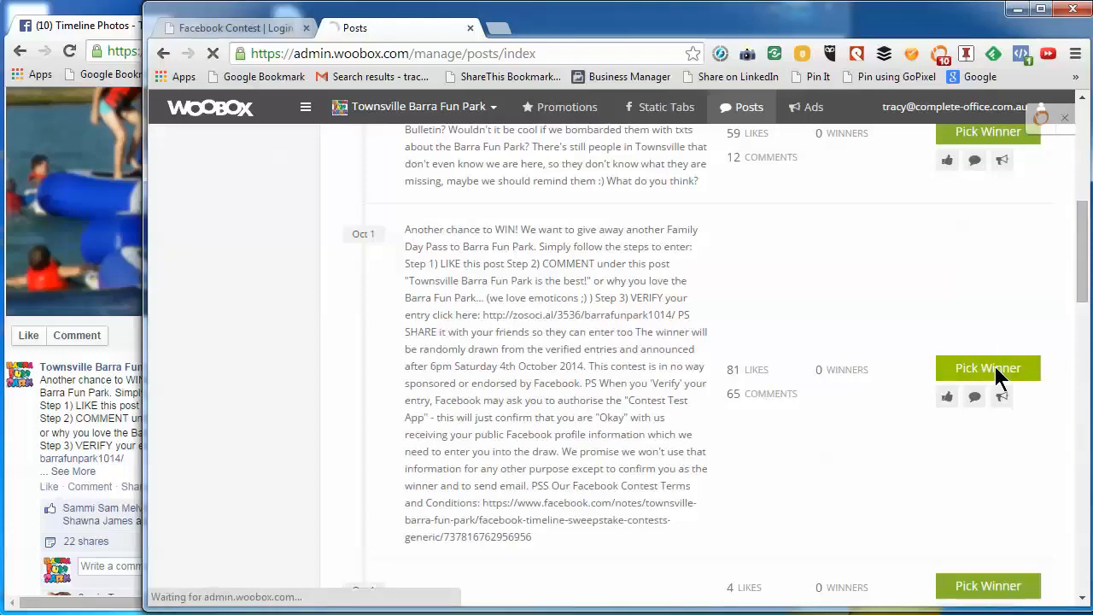
pyautogui.click(987, 369)
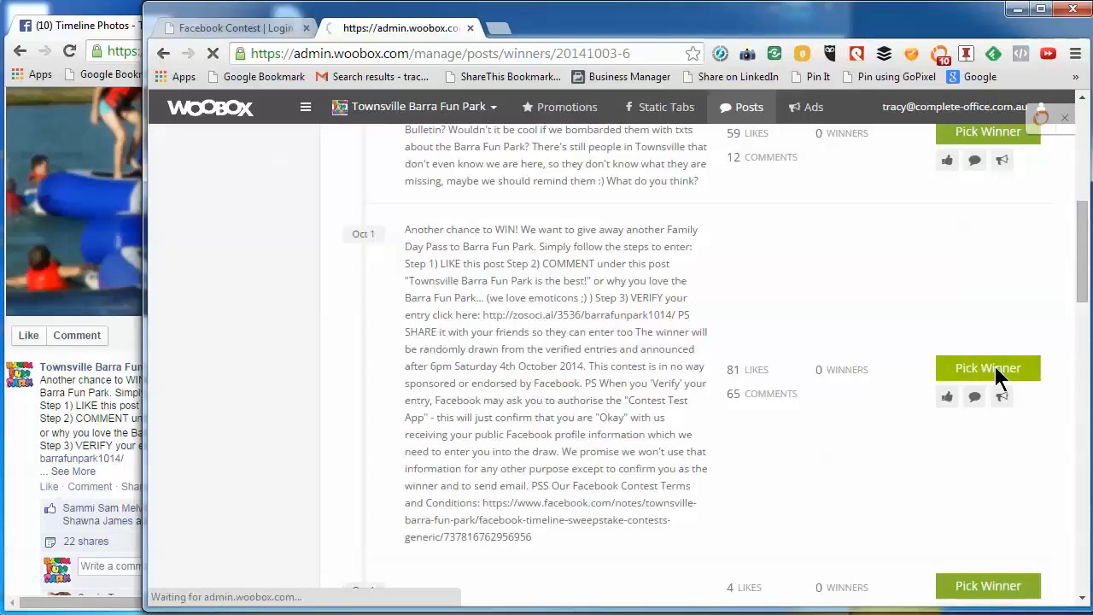
# Set entry criteria so only commenters count, not likers
pyautogui.click(987, 369)
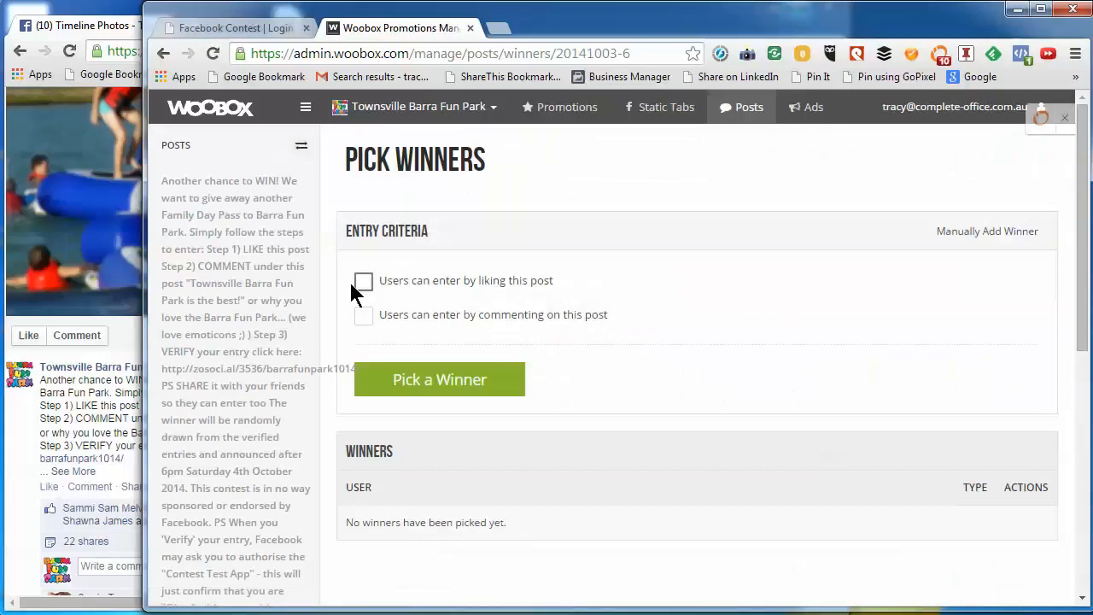
pyautogui.moveTo(424, 287)
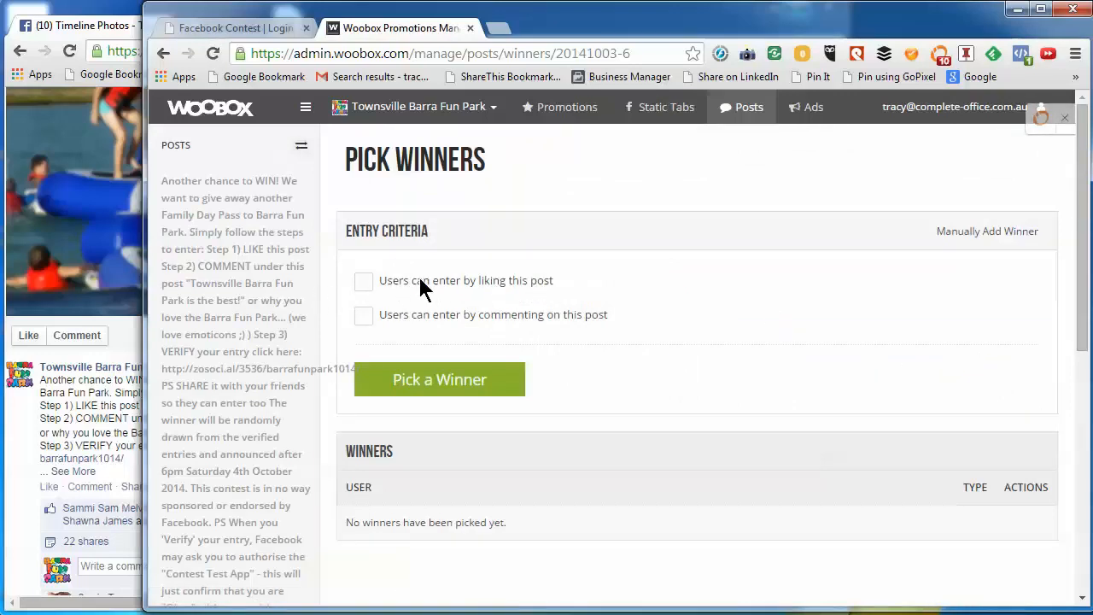
pyautogui.moveTo(383, 328)
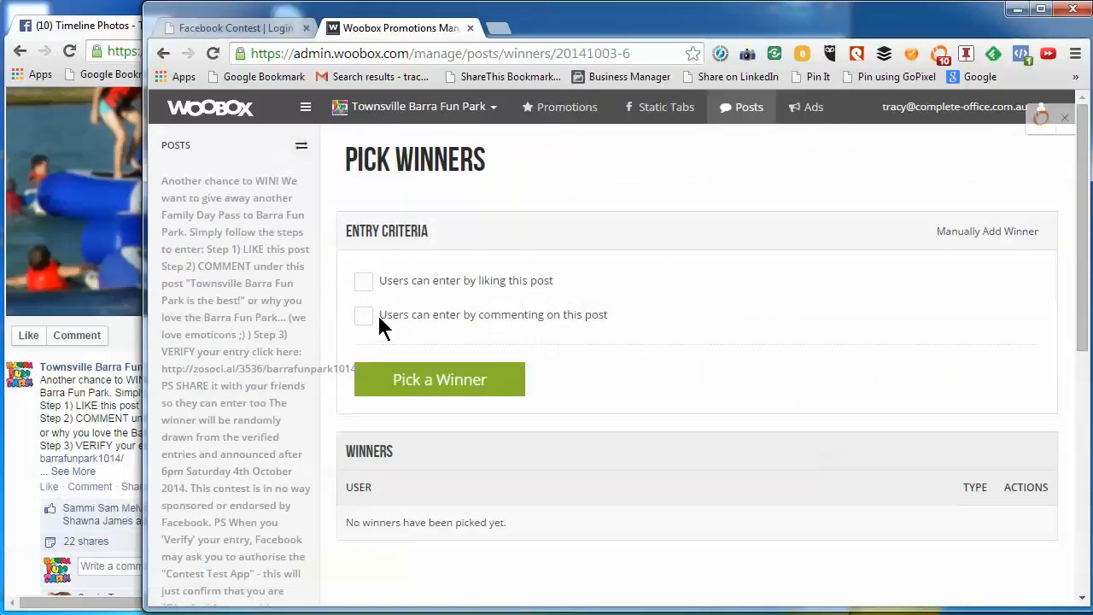
pyautogui.moveTo(461, 333)
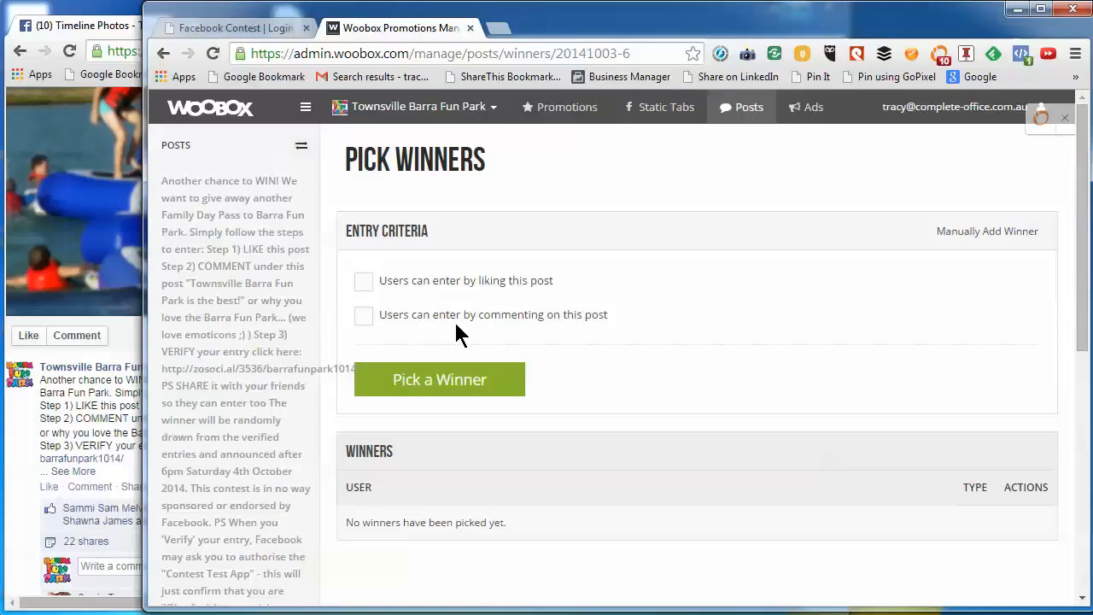
pyautogui.moveTo(435, 282)
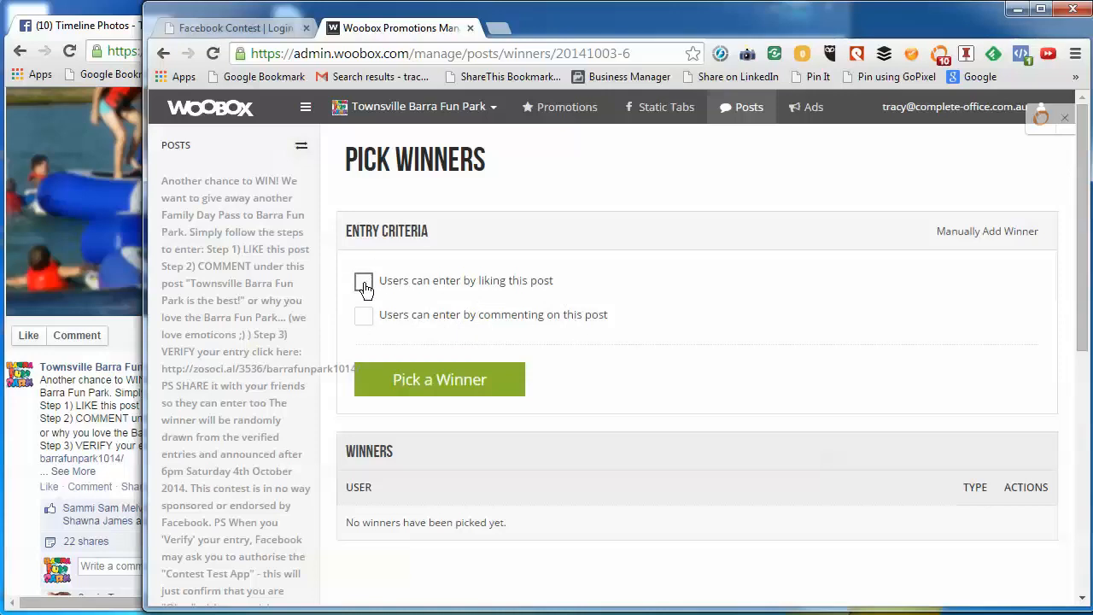
pyautogui.click(362, 280)
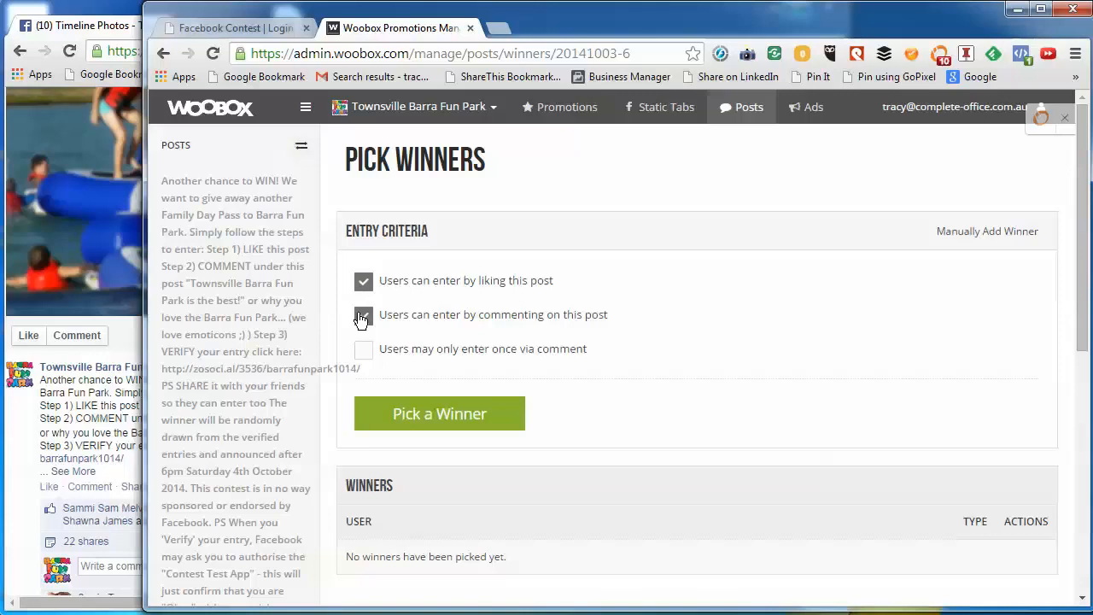
pyautogui.click(362, 314)
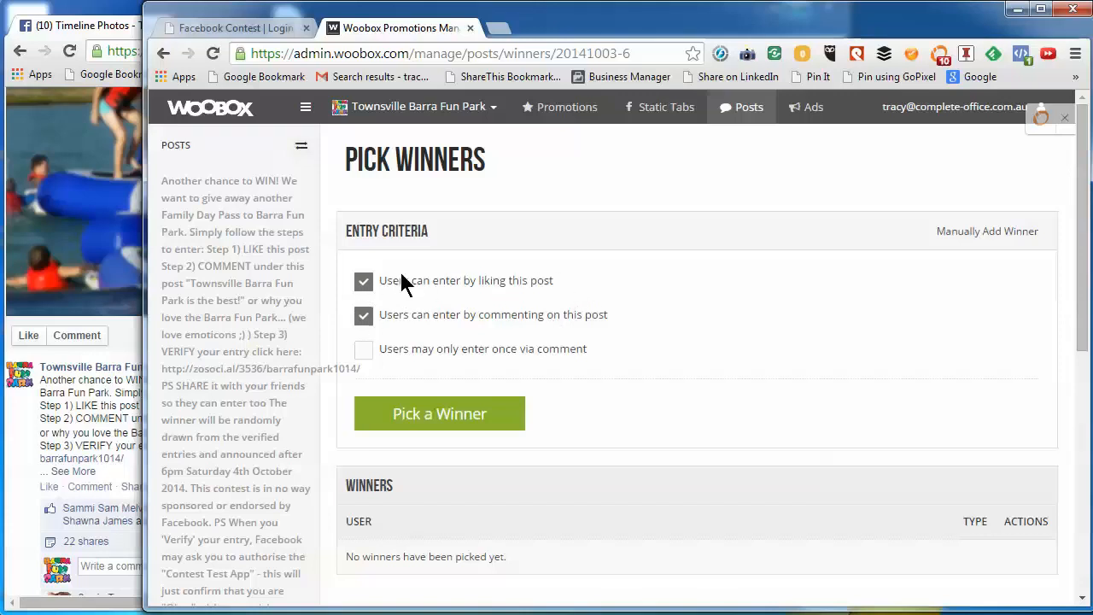
pyautogui.moveTo(529, 324)
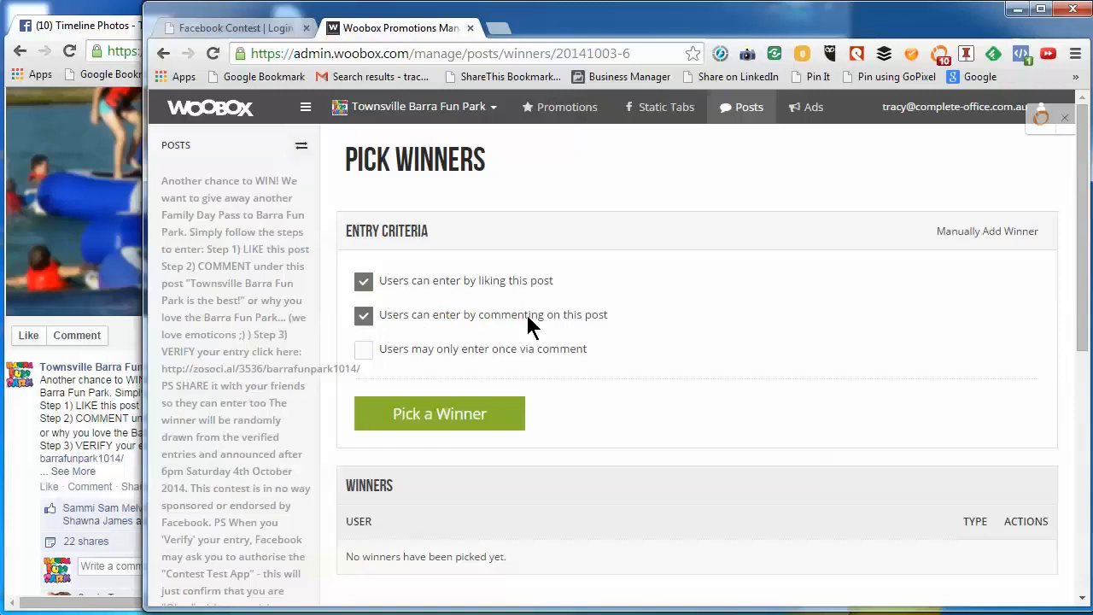
pyautogui.click(362, 348)
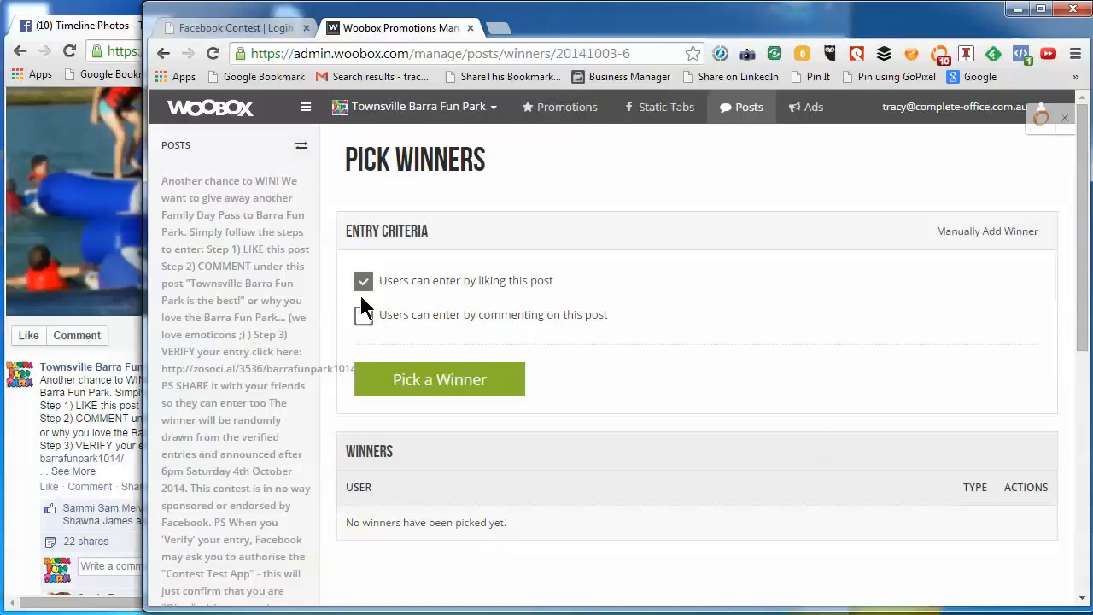
pyautogui.click(362, 314)
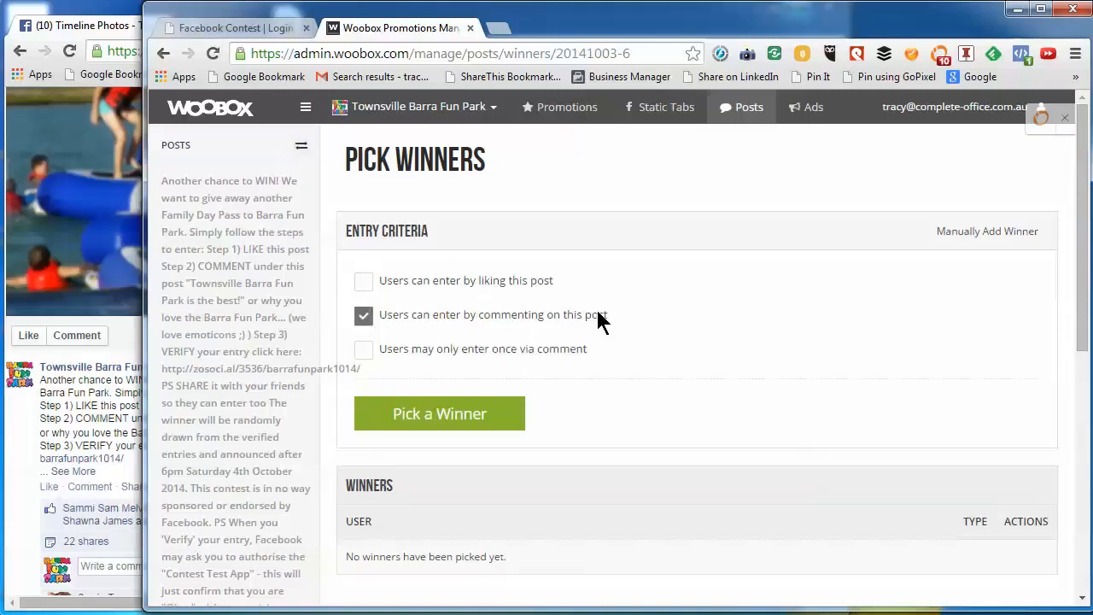
# Trigger a random winner draw among the commenters
pyautogui.scroll(-3)
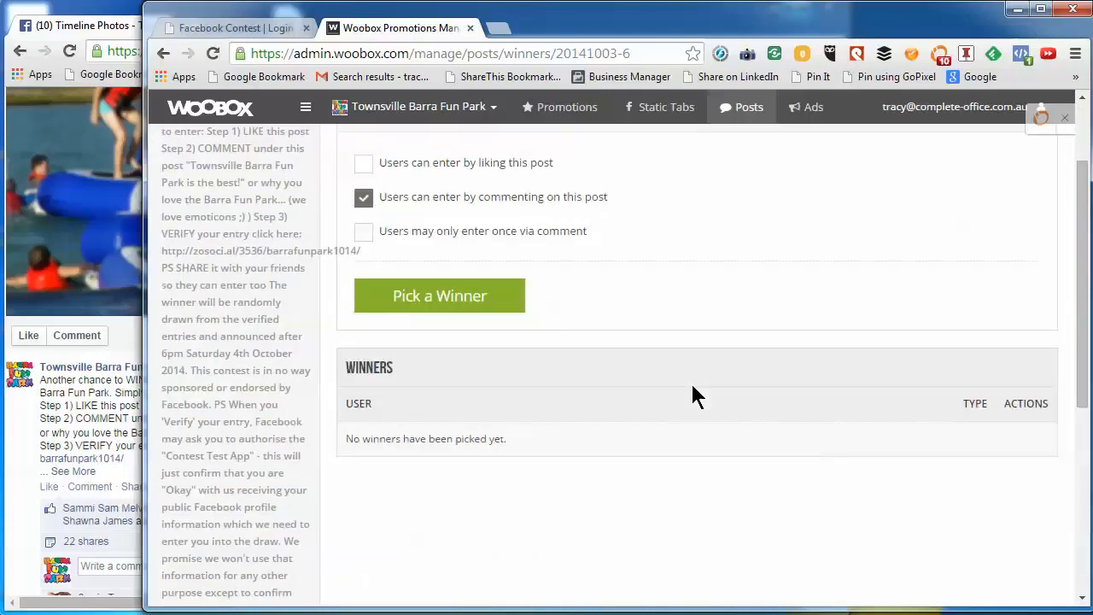
pyautogui.moveTo(440, 295)
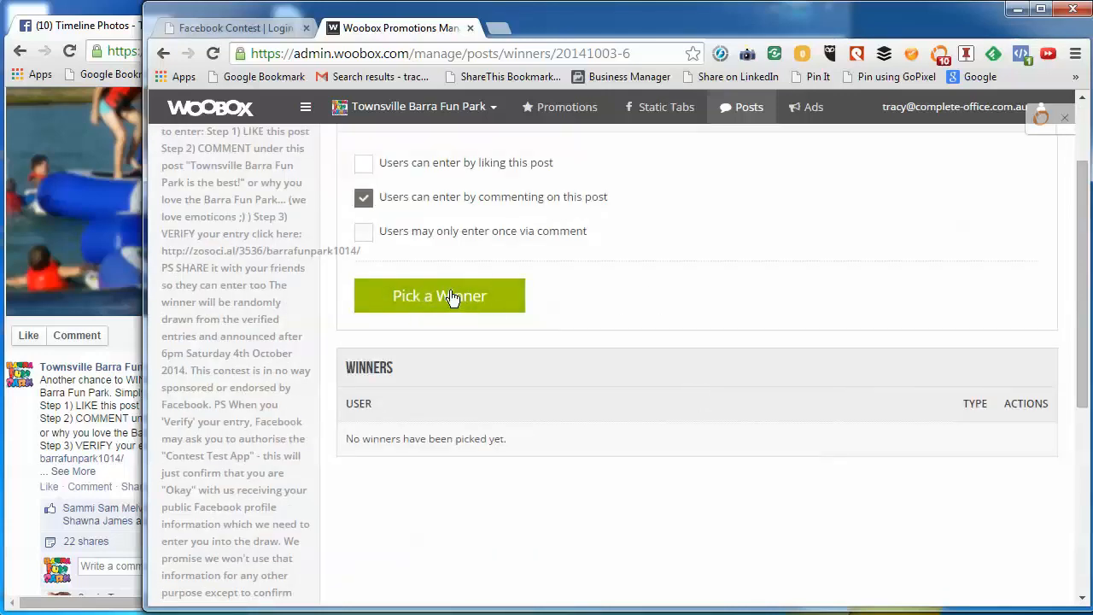
pyautogui.click(439, 295)
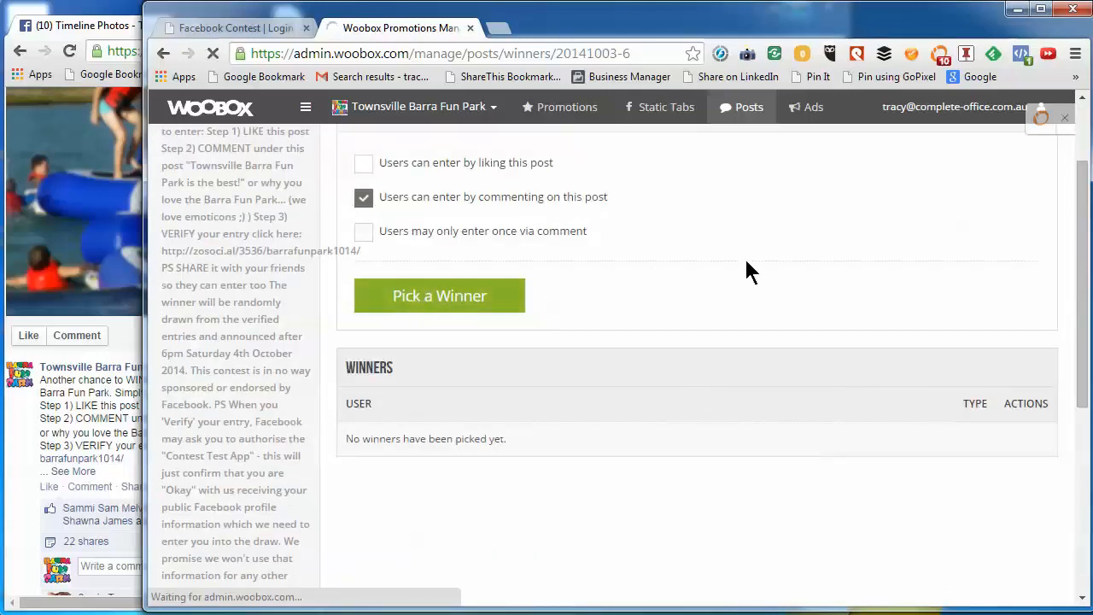
# View the drawn commenter winner in the Winners table
pyautogui.click(439, 295)
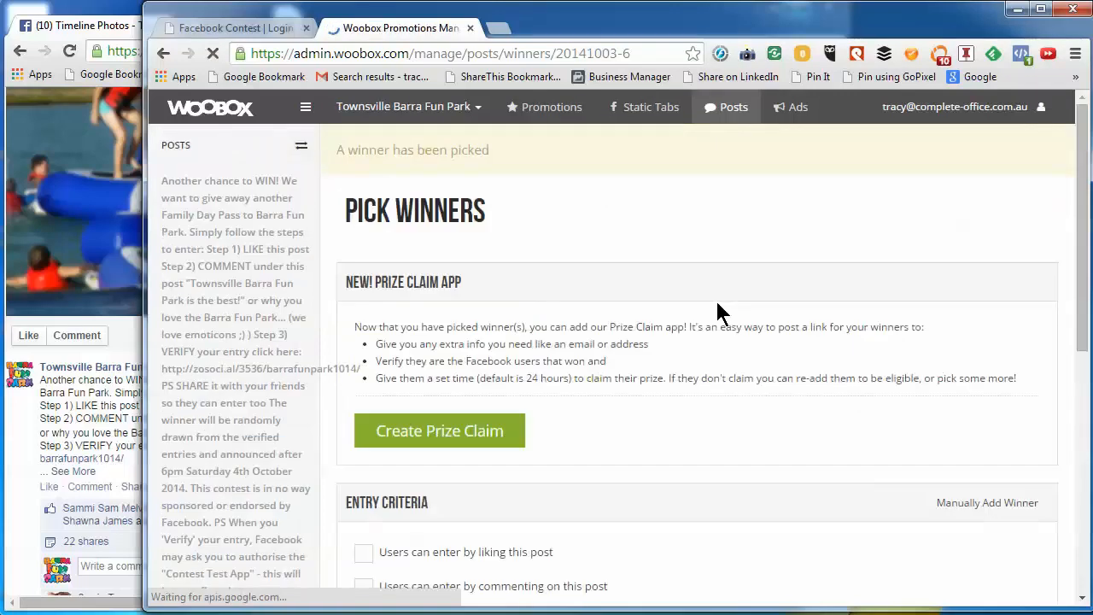
pyautogui.scroll(-3)
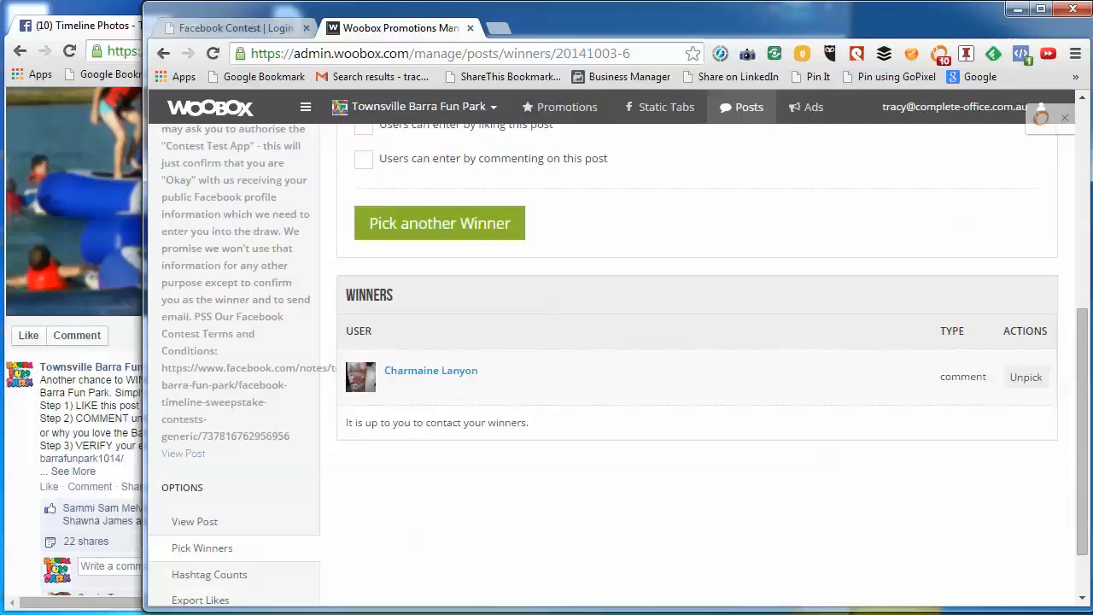
pyautogui.moveTo(642, 502)
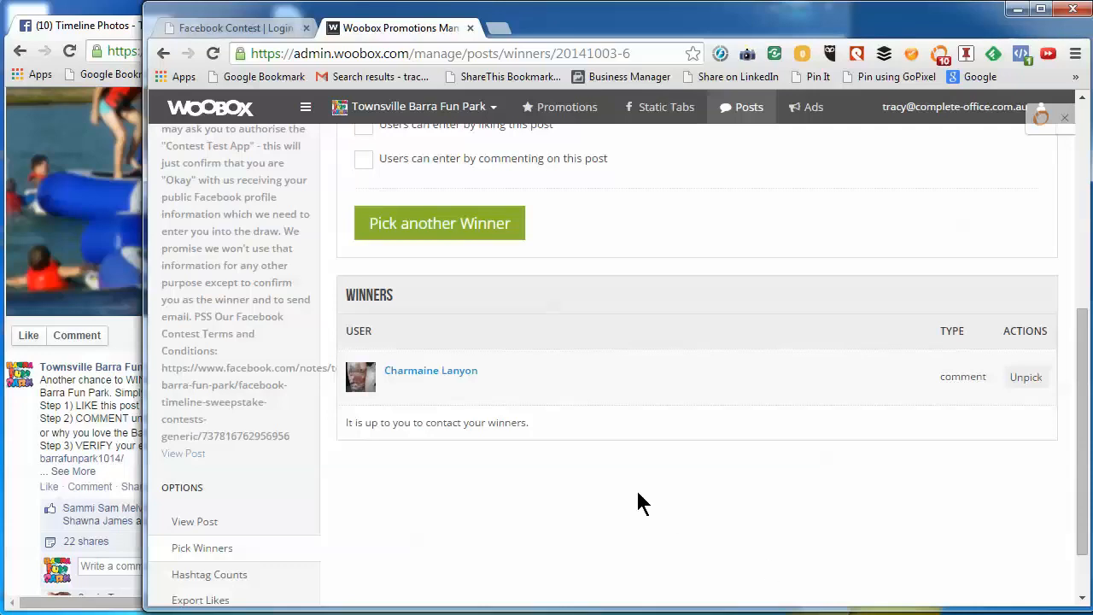
pyautogui.moveTo(423, 362)
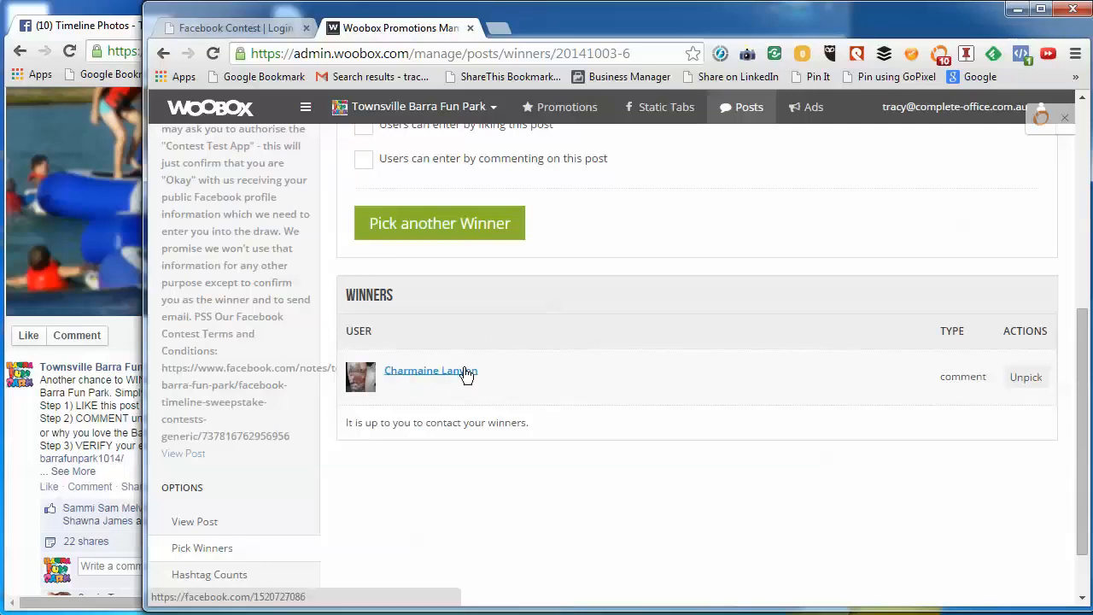
pyautogui.moveTo(512, 389)
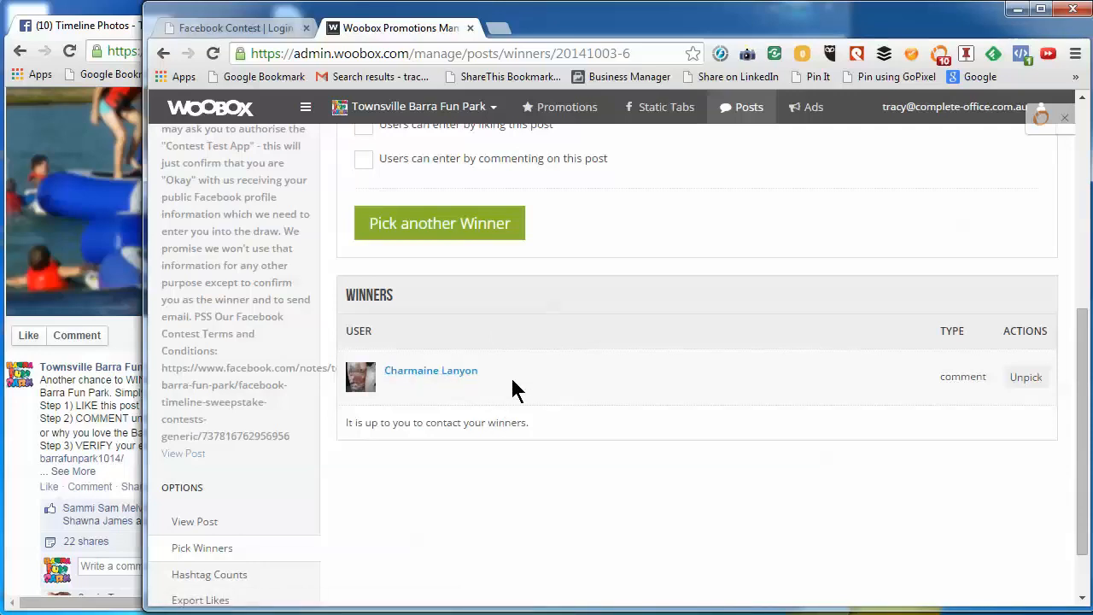
# Open the winner's Facebook profile in a new browser tab from the Winners list
pyautogui.rightClick(430, 369)
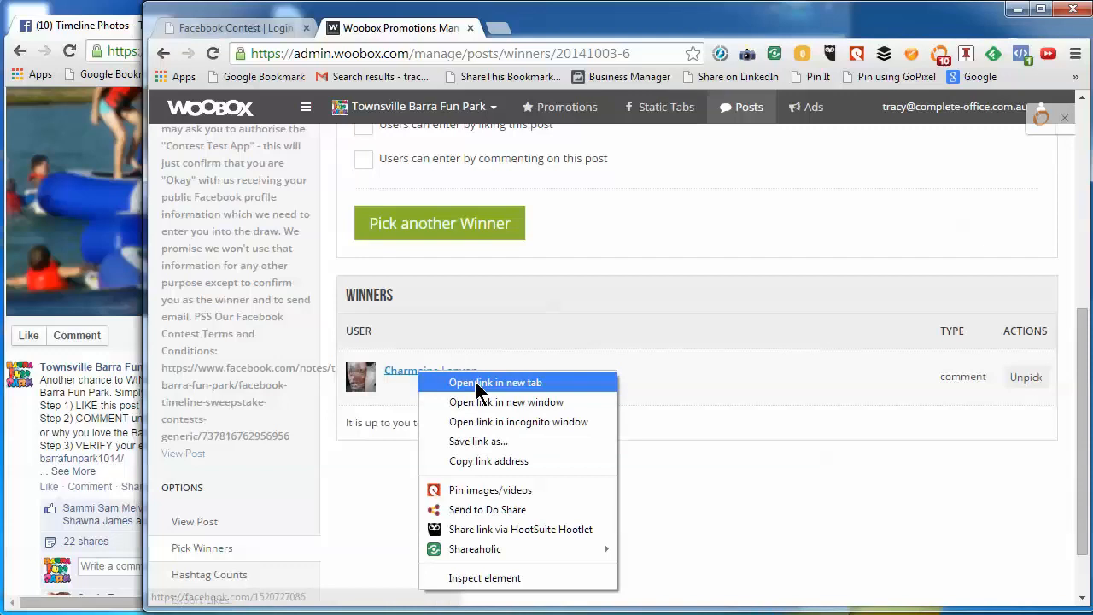
pyautogui.click(495, 383)
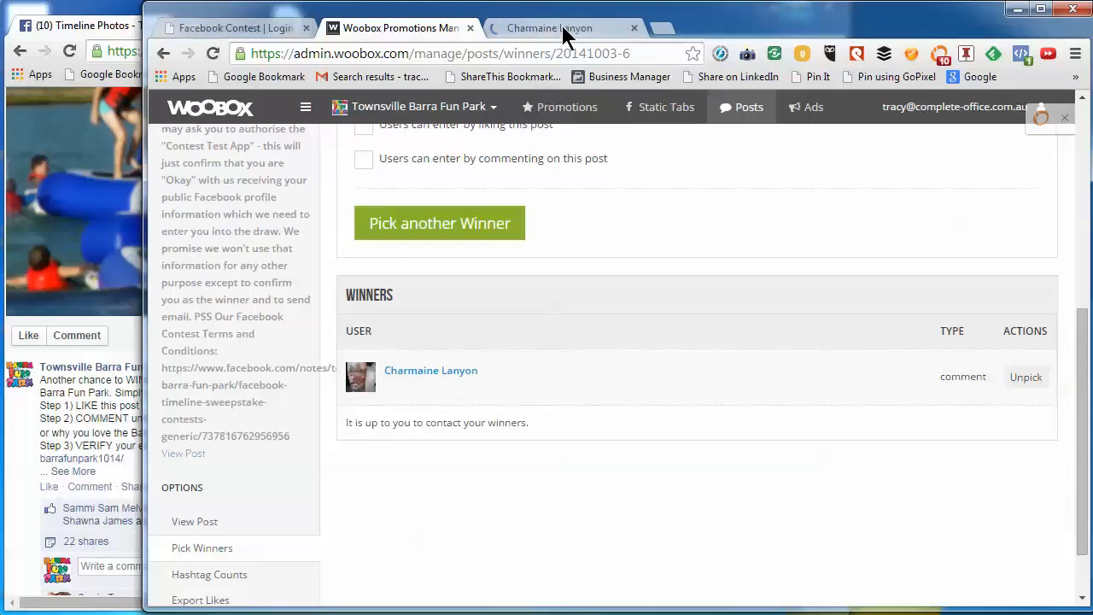
pyautogui.moveTo(533, 31)
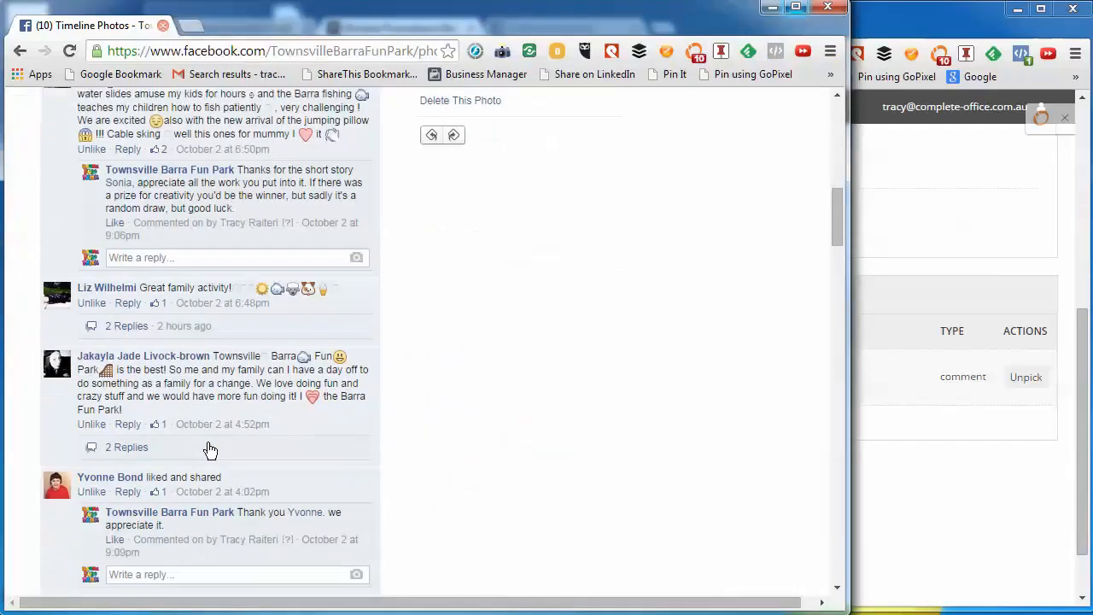
# Scroll through the contest post's comments and expand its full text with See More
pyautogui.scroll(-3)
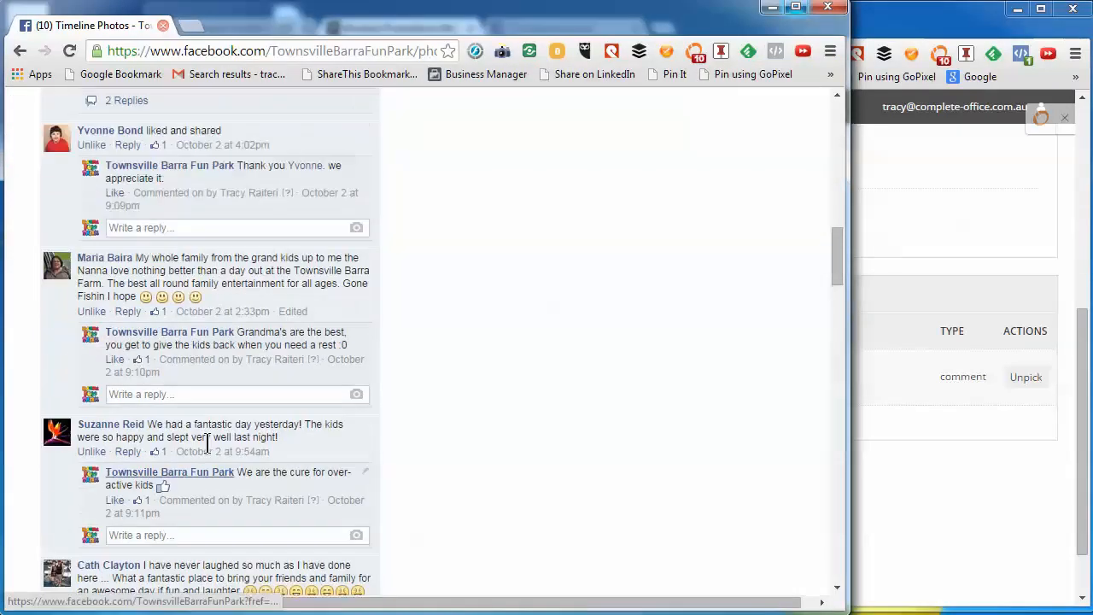
pyautogui.scroll(3)
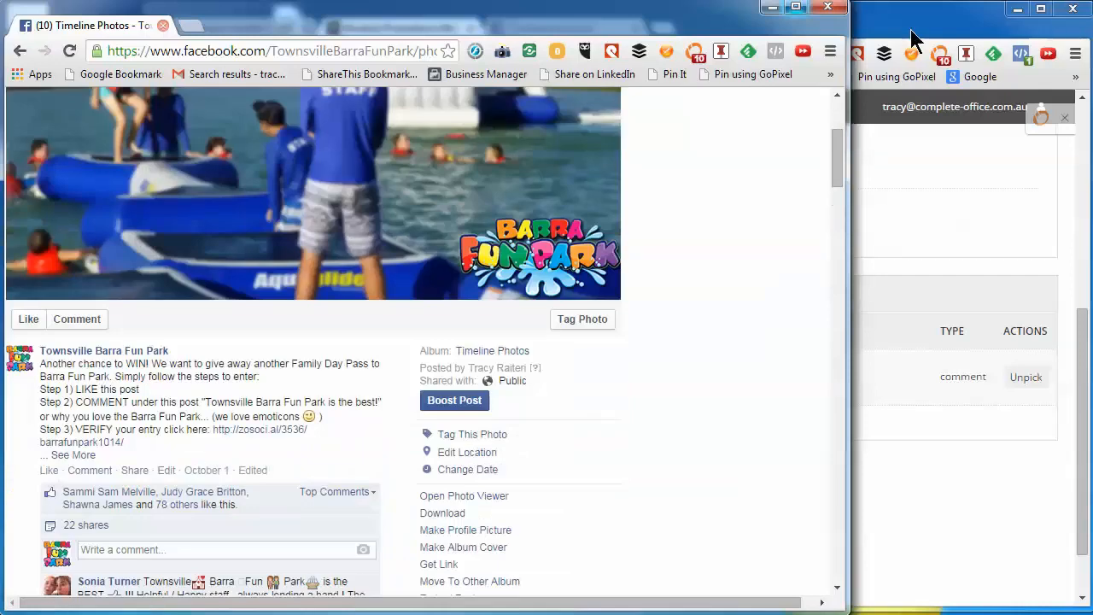
pyautogui.scroll(-3)
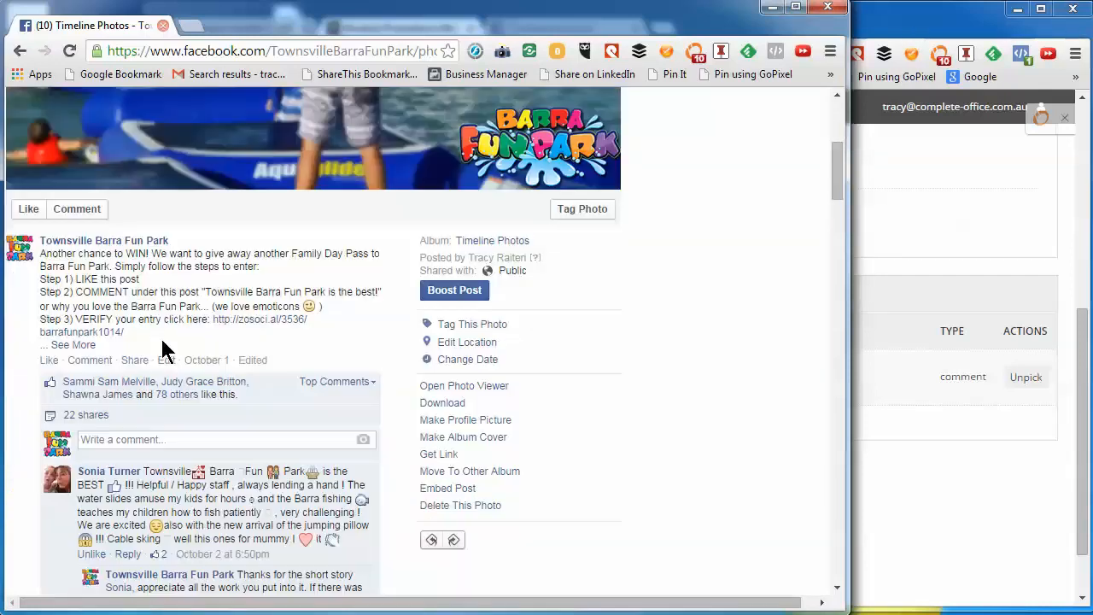
pyautogui.moveTo(196, 226)
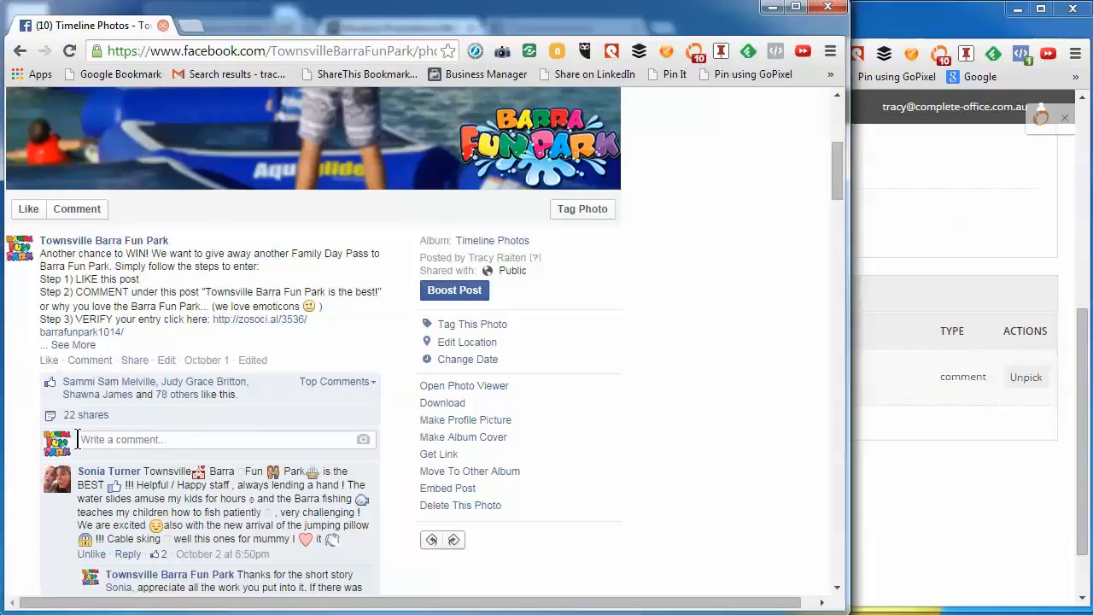
pyautogui.moveTo(909, 24)
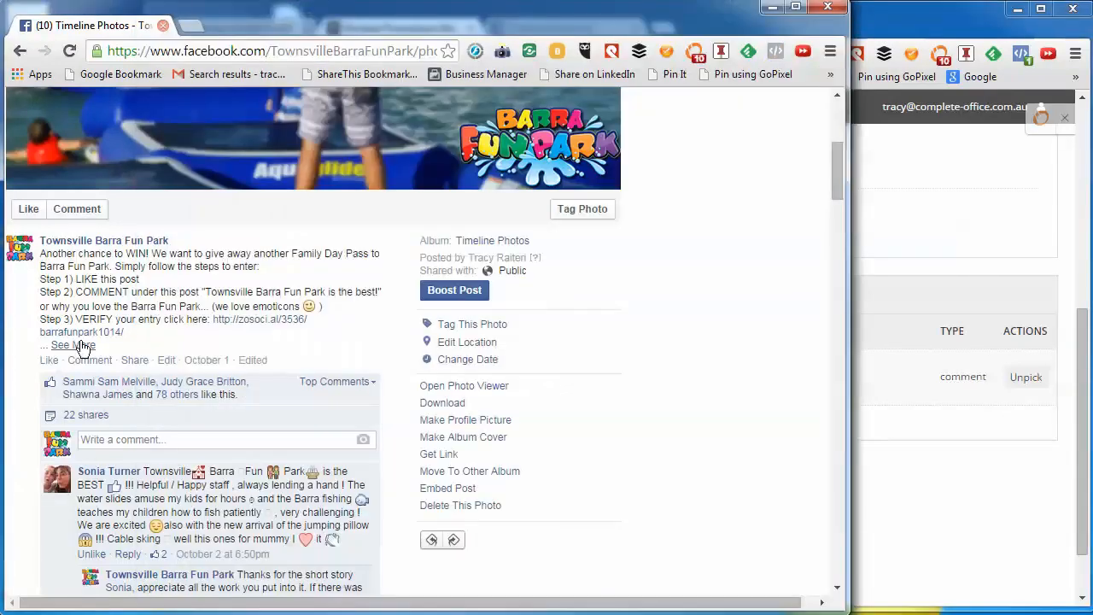
pyautogui.click(73, 345)
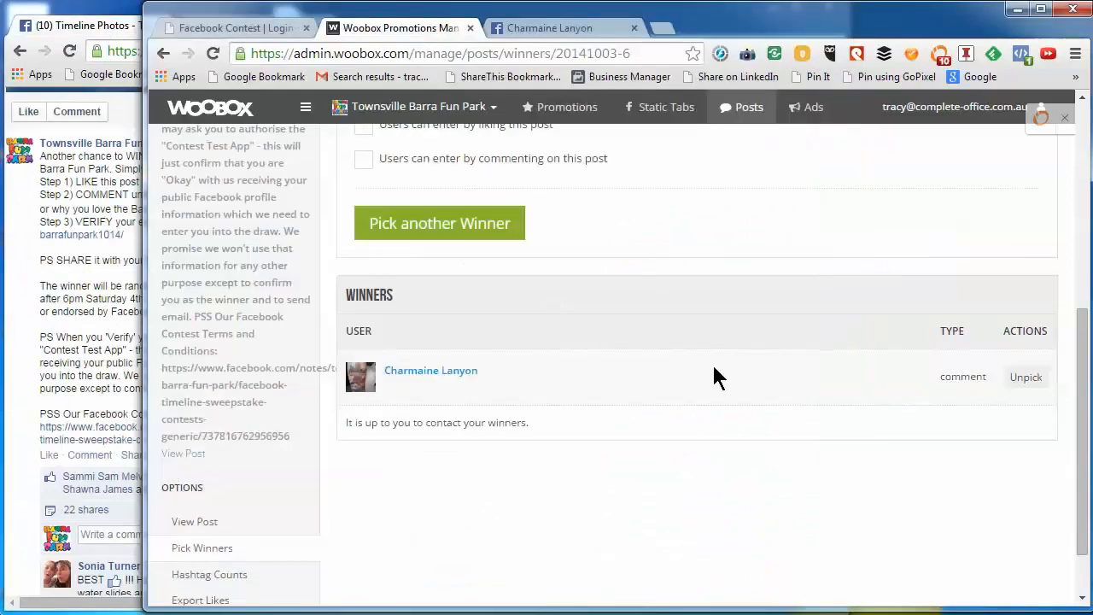
pyautogui.scroll(-3)
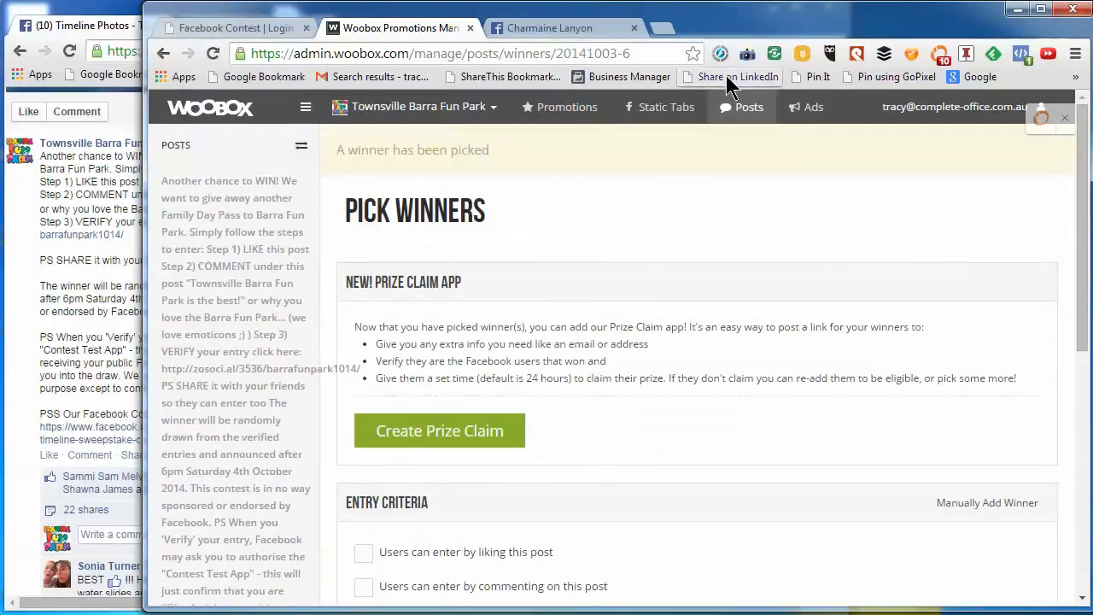
pyautogui.scroll(-3)
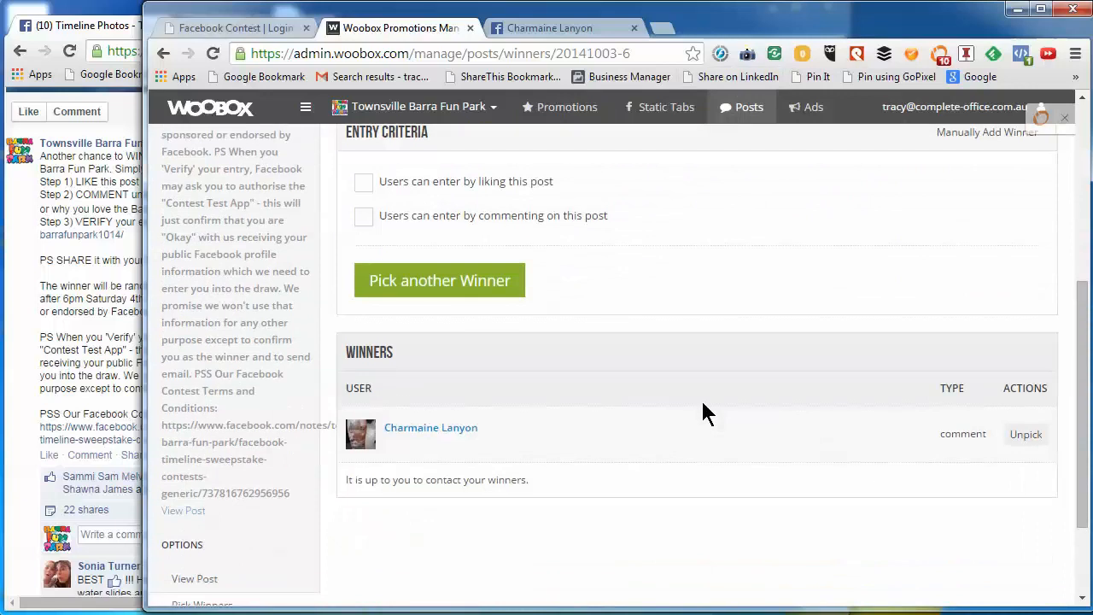
pyautogui.scroll(-3)
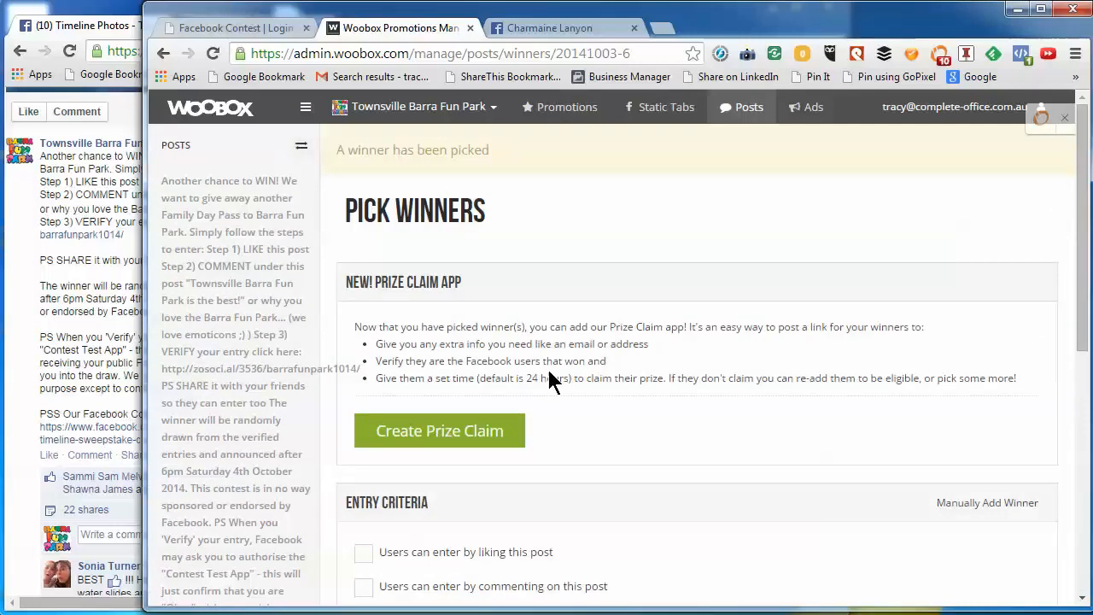
pyautogui.scroll(-3)
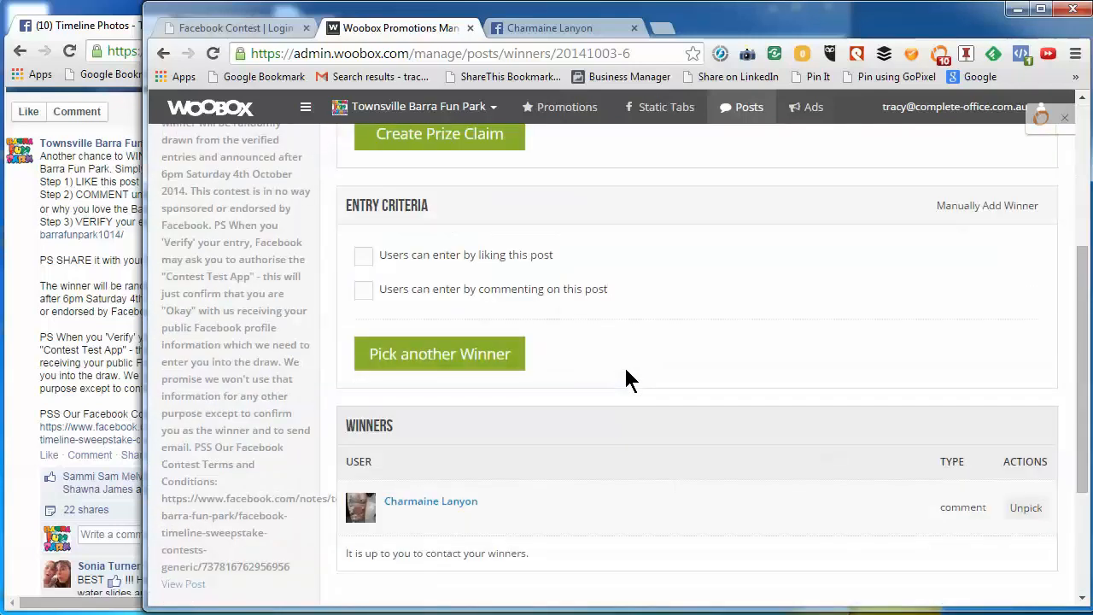
pyautogui.scroll(-3)
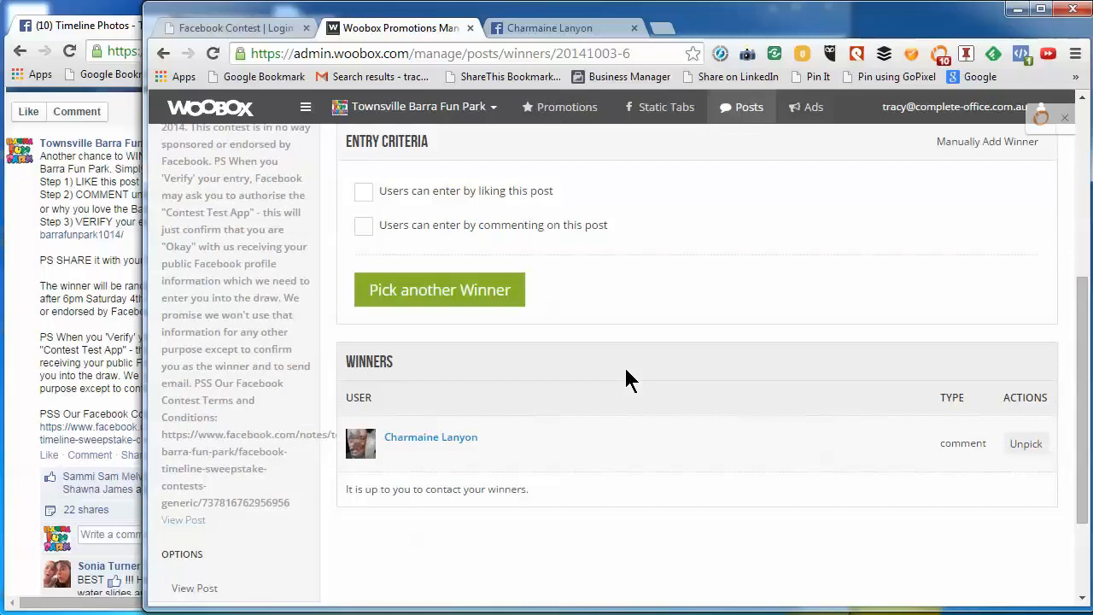
pyautogui.scroll(-3)
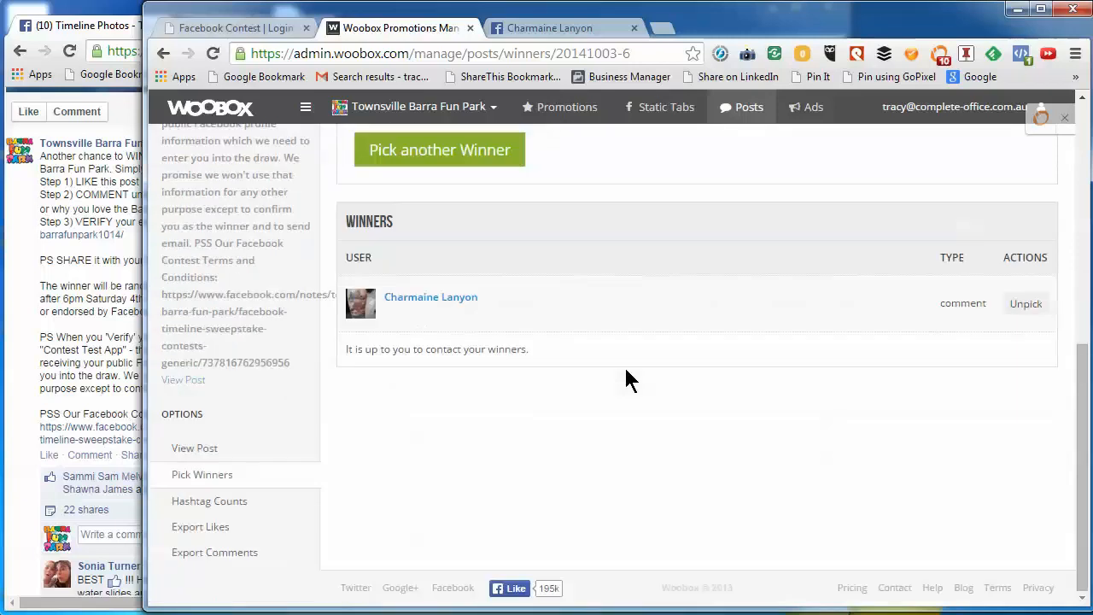
pyautogui.moveTo(672, 379)
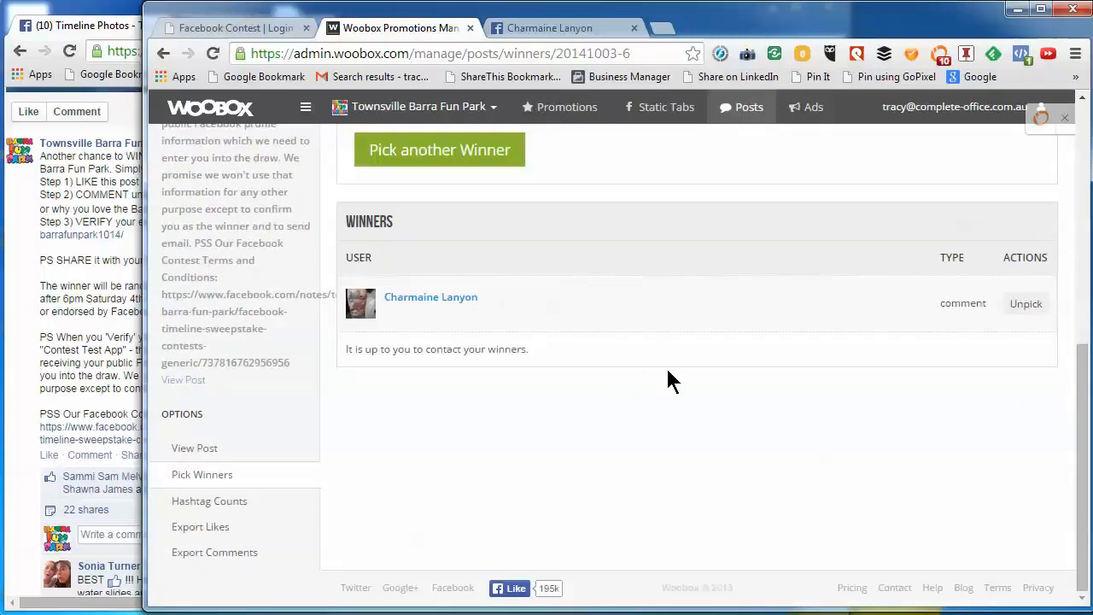
pyautogui.moveTo(215, 552)
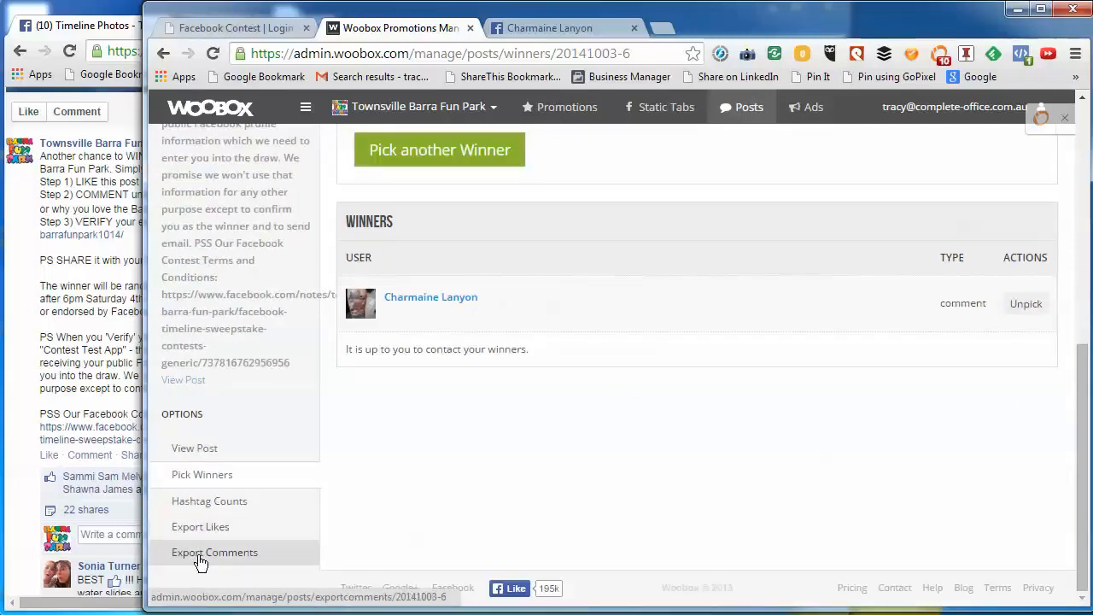
pyautogui.moveTo(213, 555)
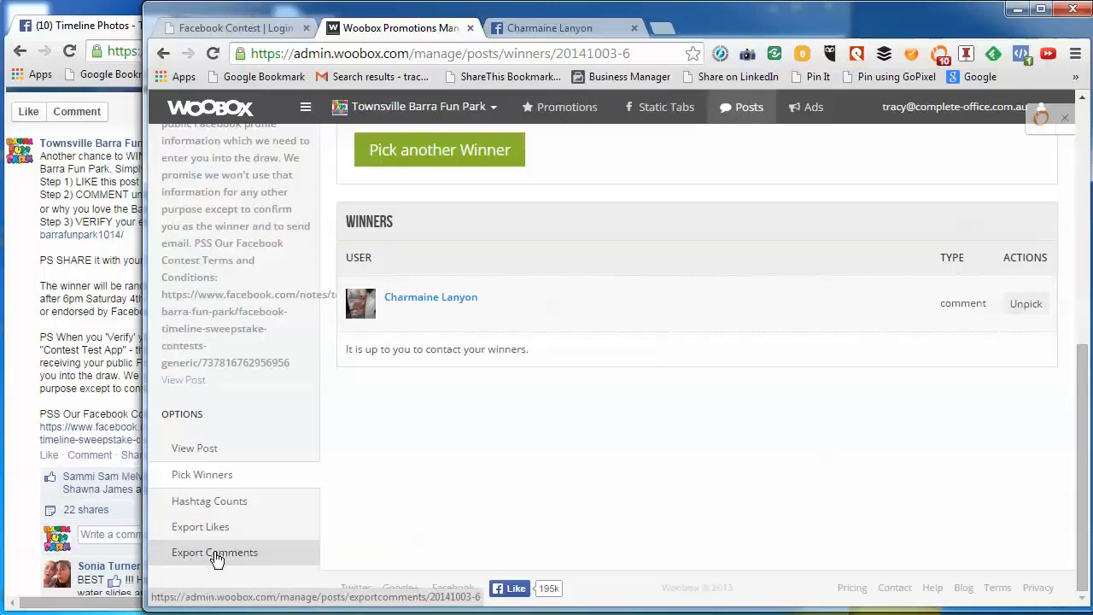
# Export the post's comments as a CSV saved into the Downloads folder
pyautogui.click(215, 551)
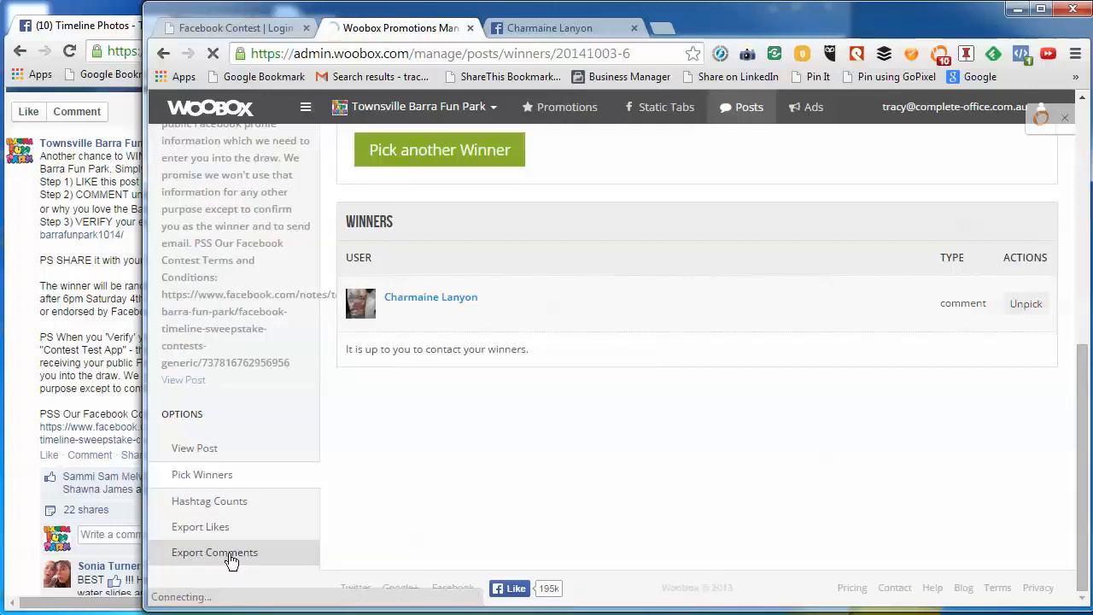
pyautogui.click(216, 551)
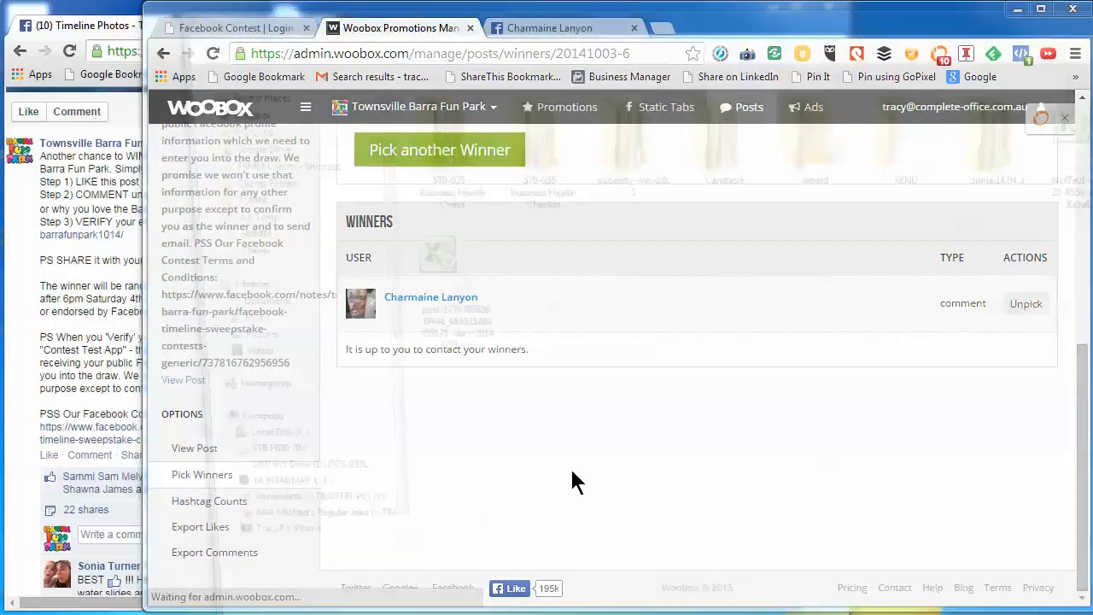
pyautogui.click(215, 551)
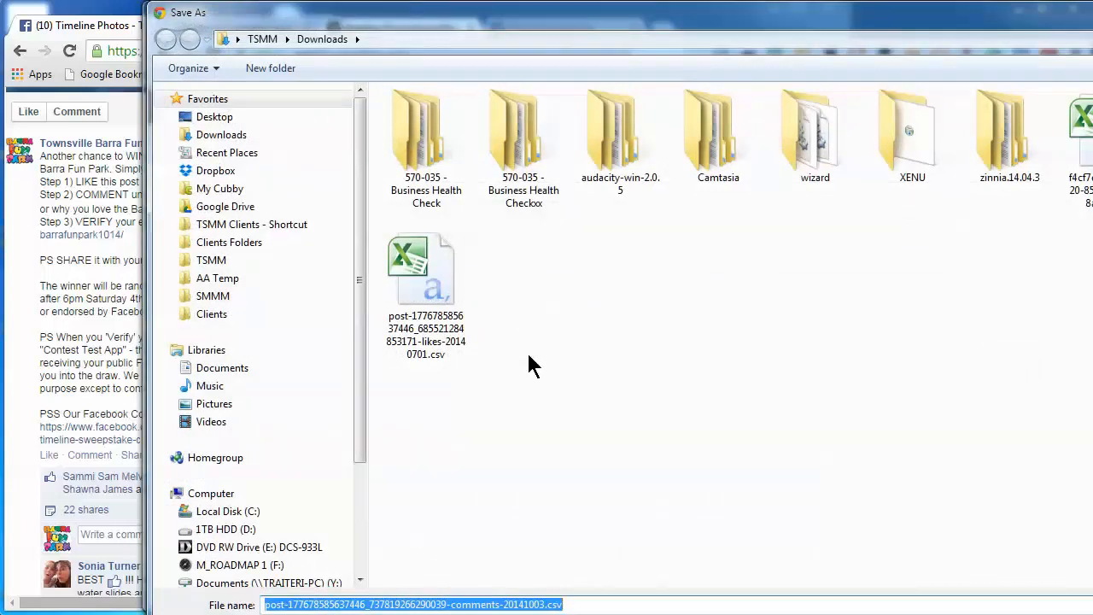
pyautogui.click(217, 277)
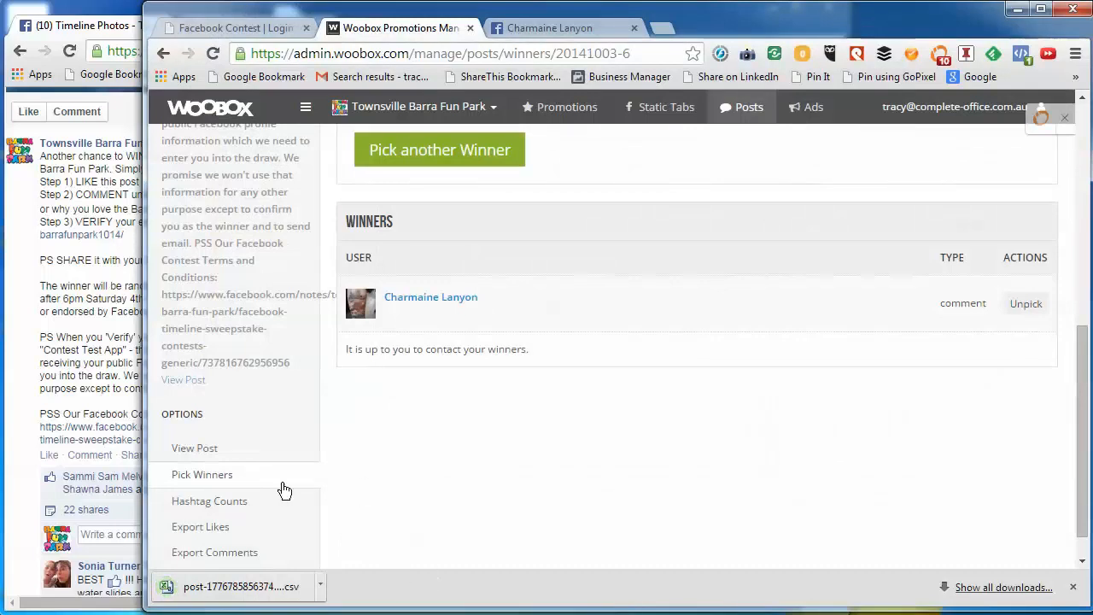
pyautogui.moveTo(200, 526)
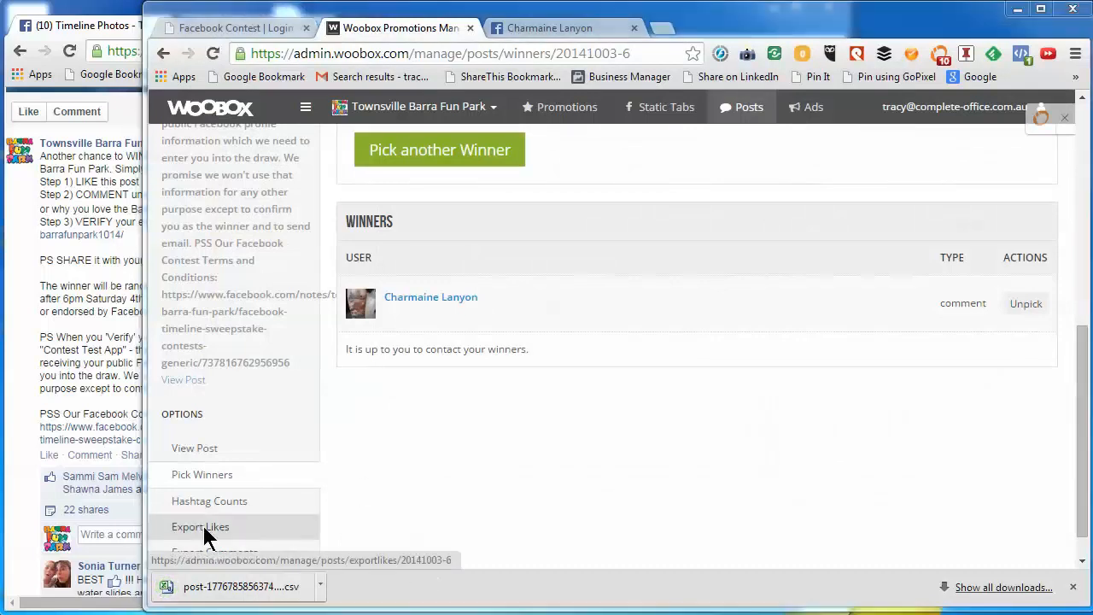
# Export the post's likes as a second CSV download
pyautogui.click(200, 526)
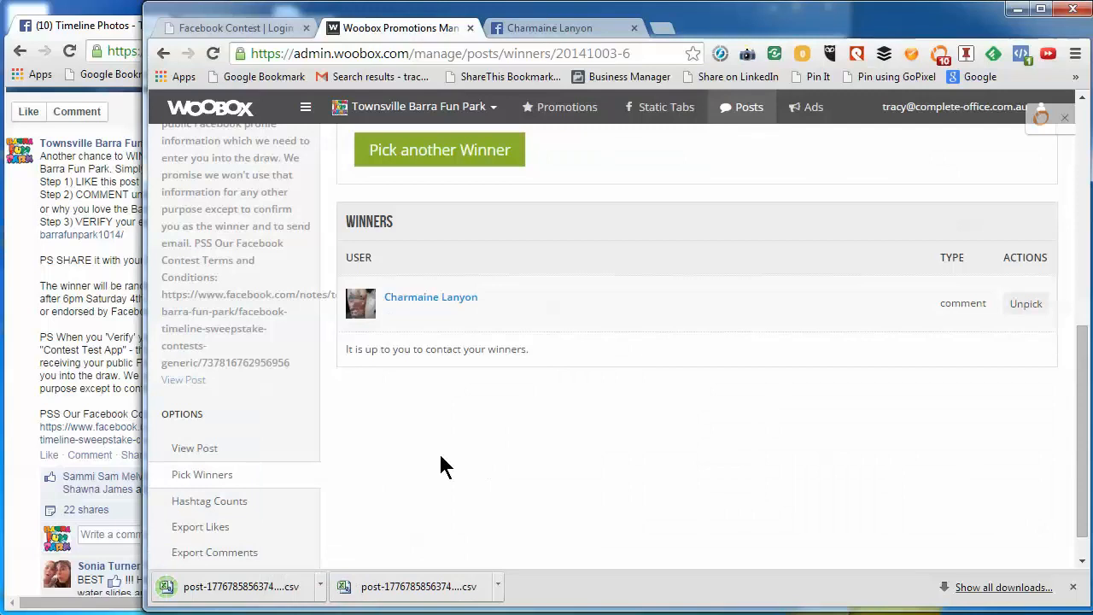
pyautogui.scroll(3)
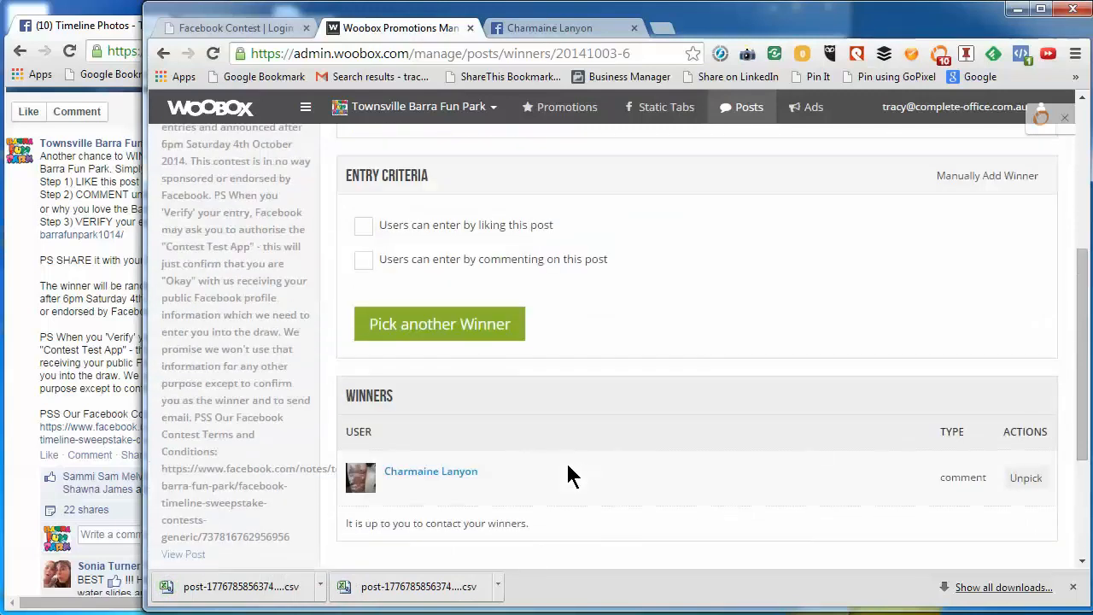
pyautogui.moveTo(768, 536)
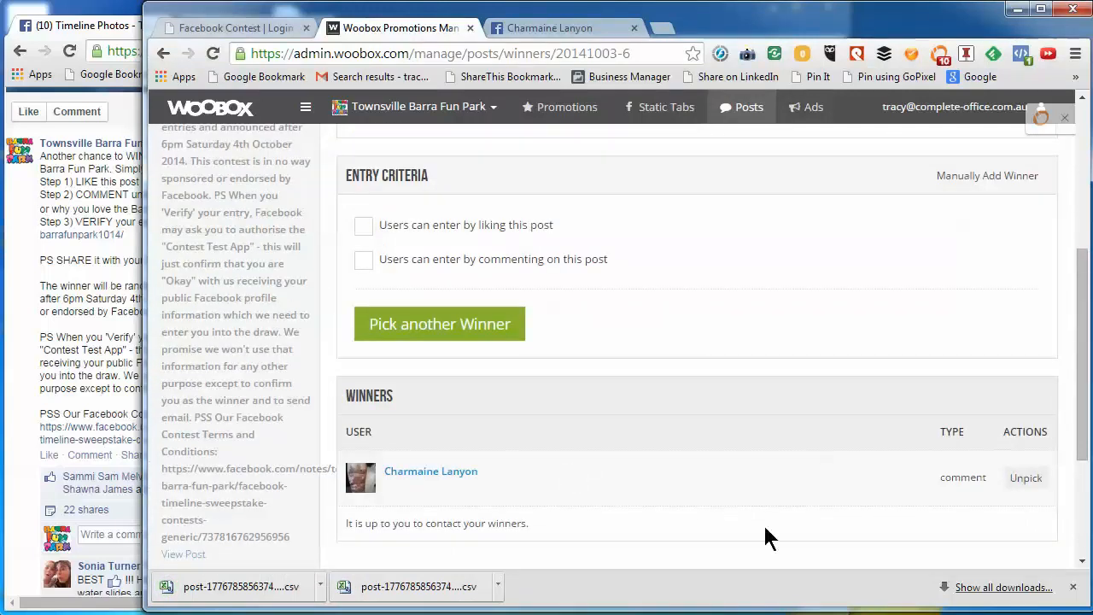
pyautogui.moveTo(546, 465)
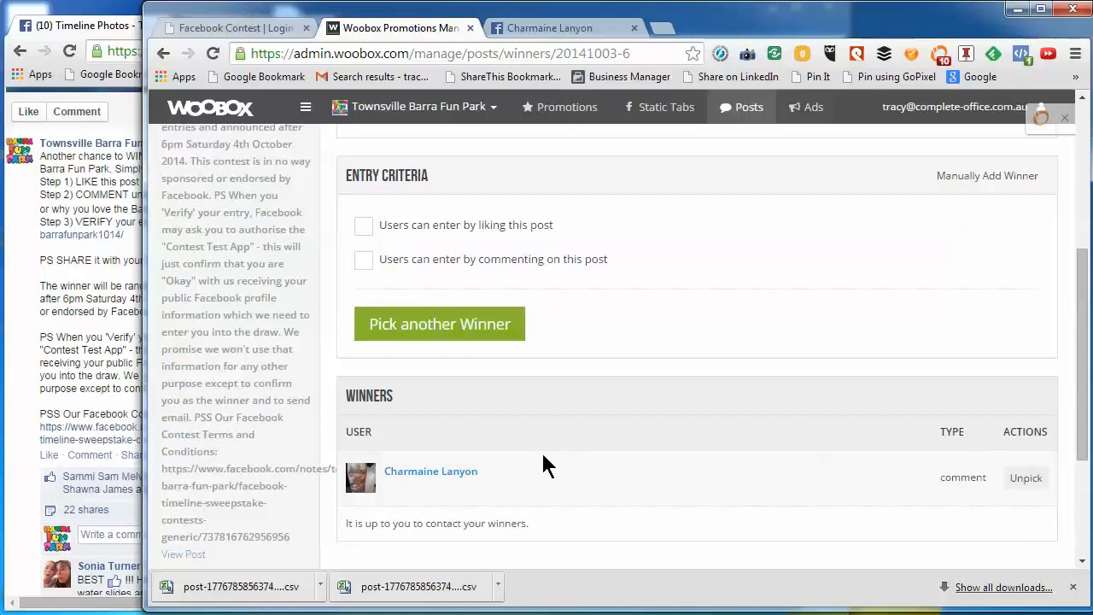
pyautogui.moveTo(686, 451)
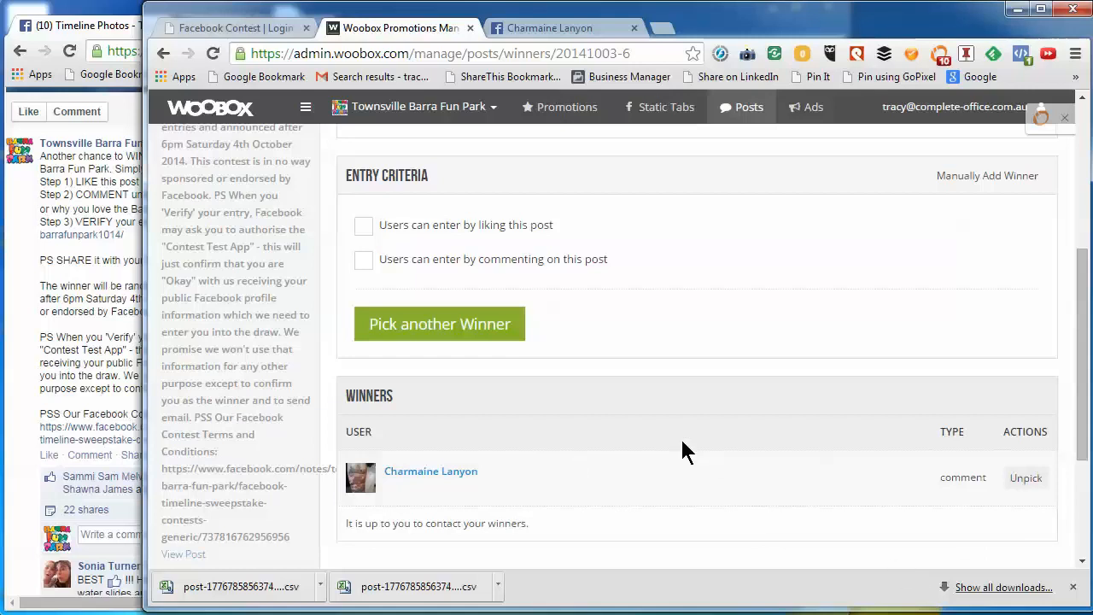